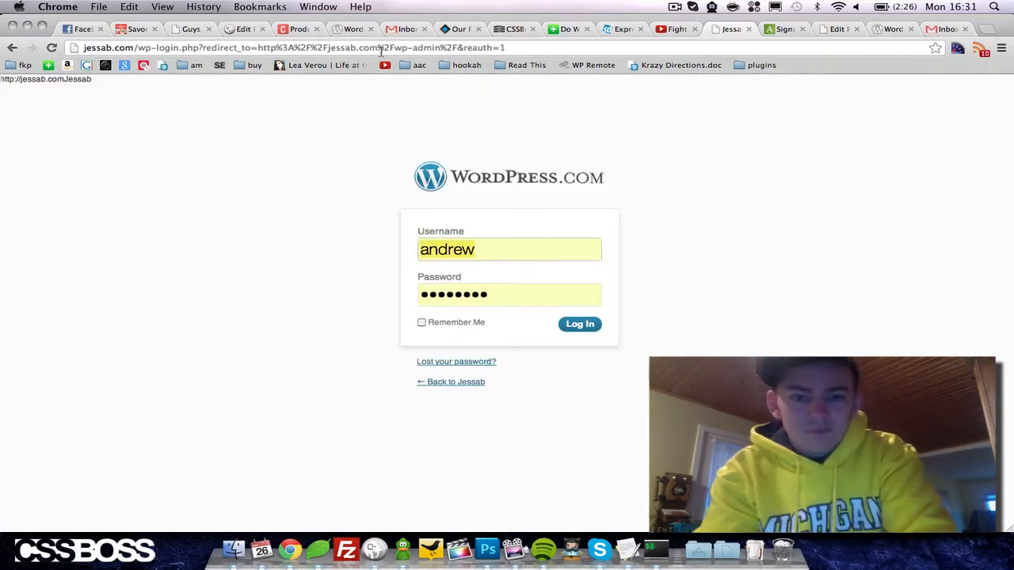
Log in to the Jessab WordPress admin using the saved username and password.
click(580, 323)
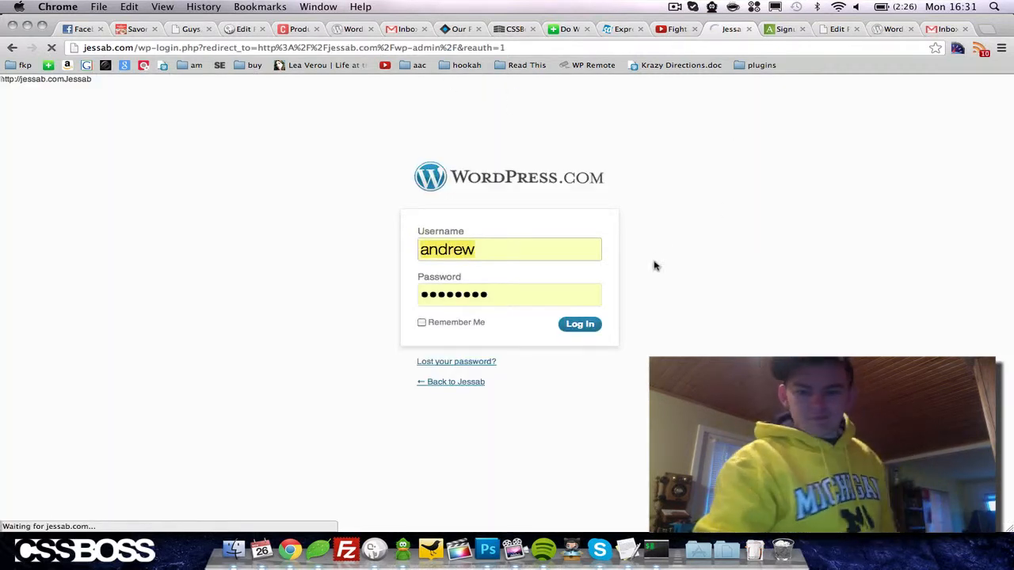
click(580, 323)
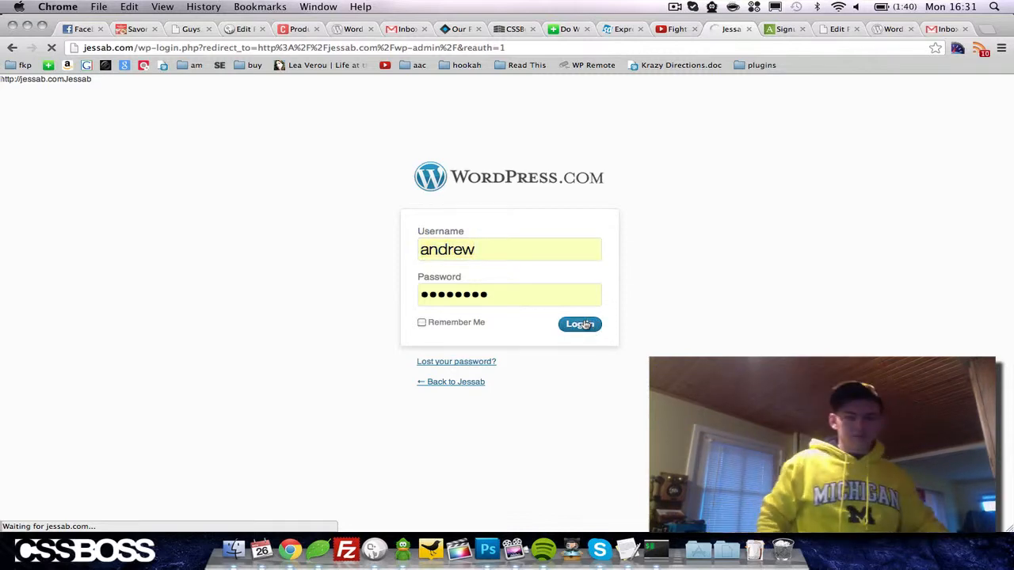
click(579, 324)
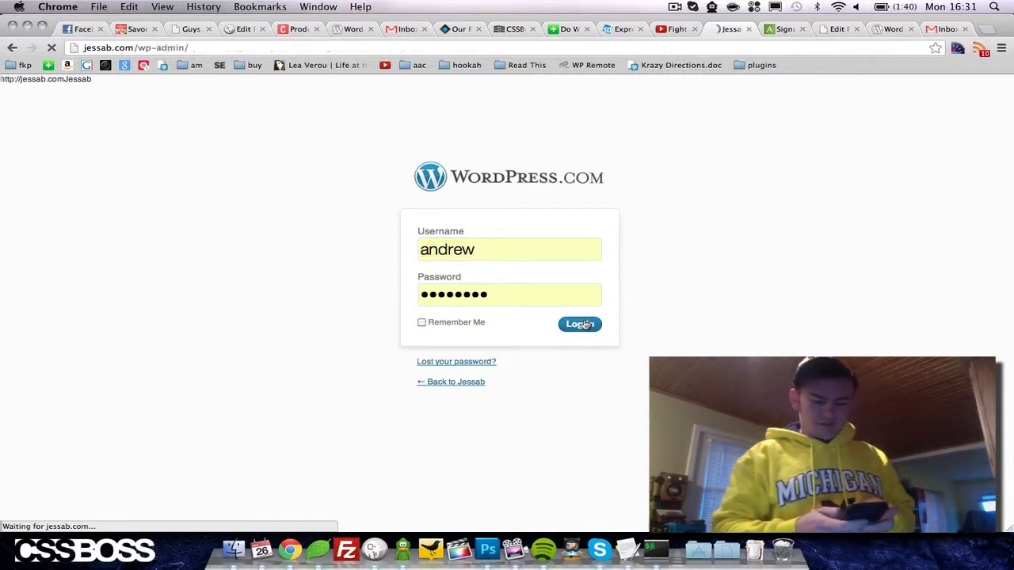
click(579, 324)
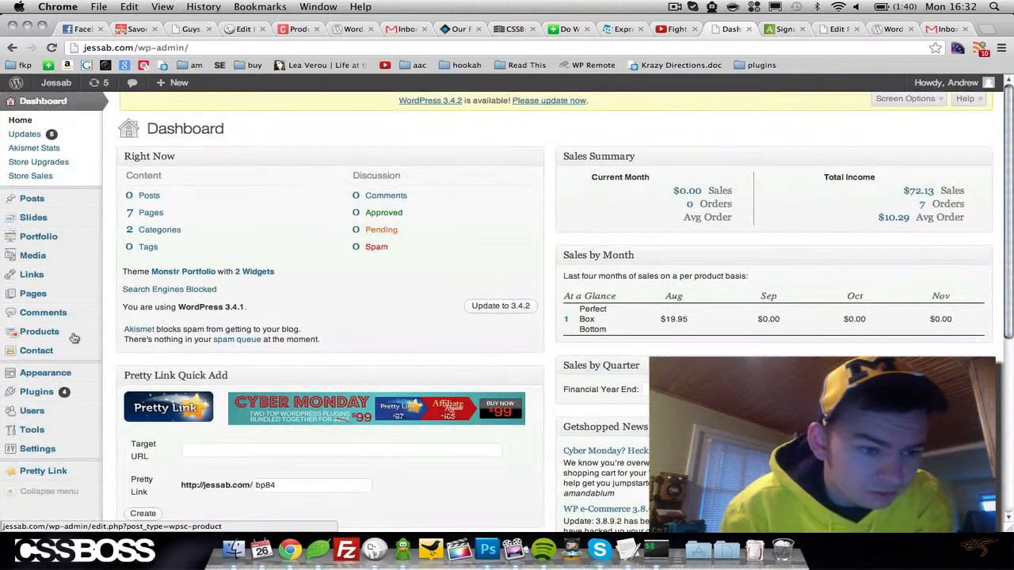
Choose Plugins > Add New to reach the Install Plugins page.
click(36, 391)
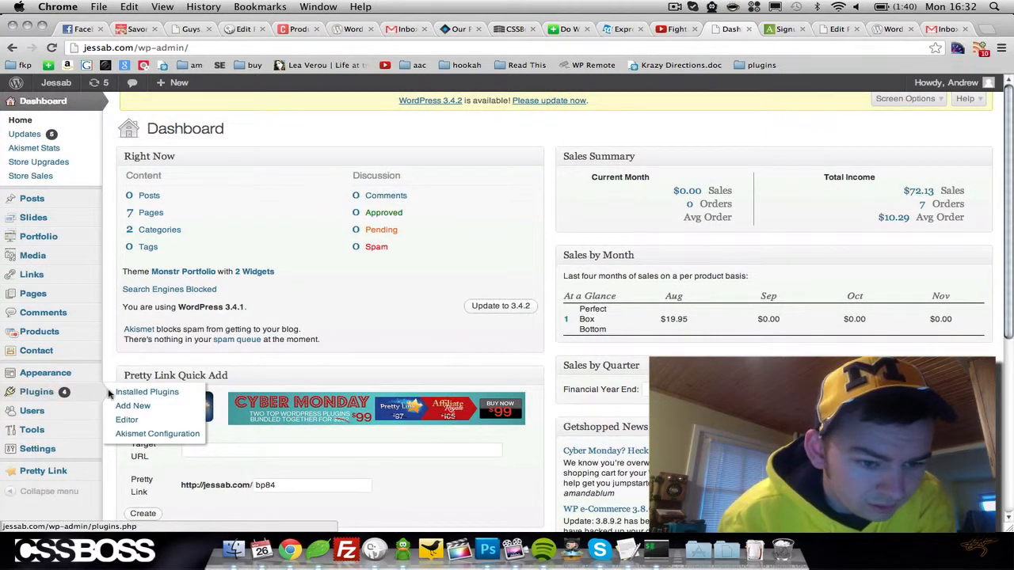
click(132, 405)
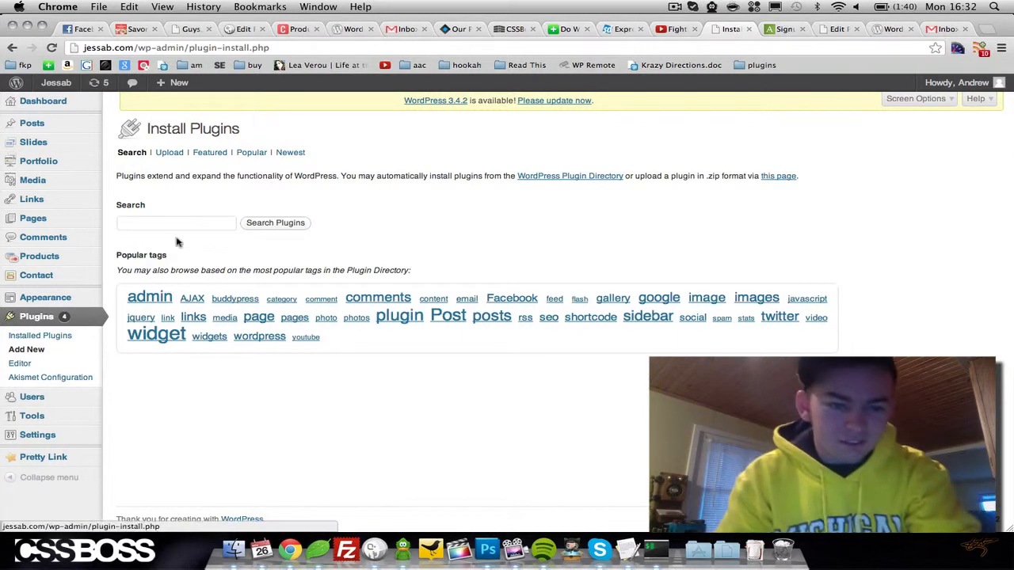
Search the plugin directory for 'google analyticator'.
text(g)
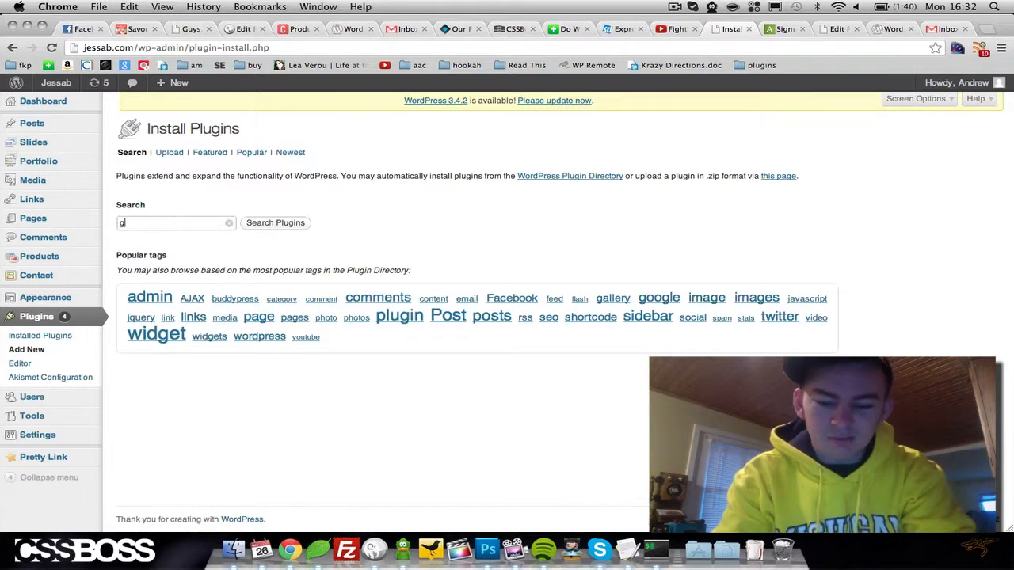
text(oogle analyticator)
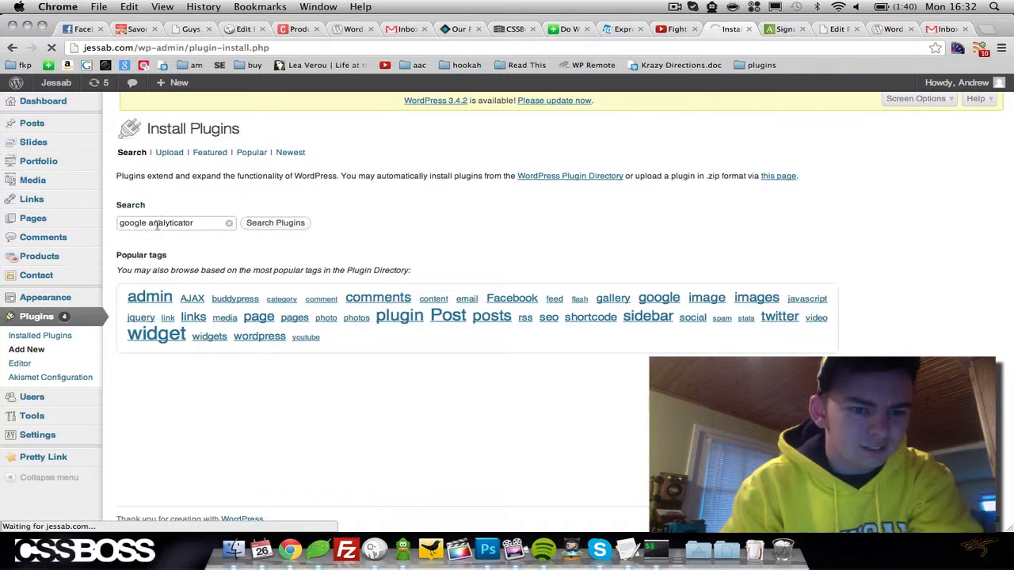
click(275, 223)
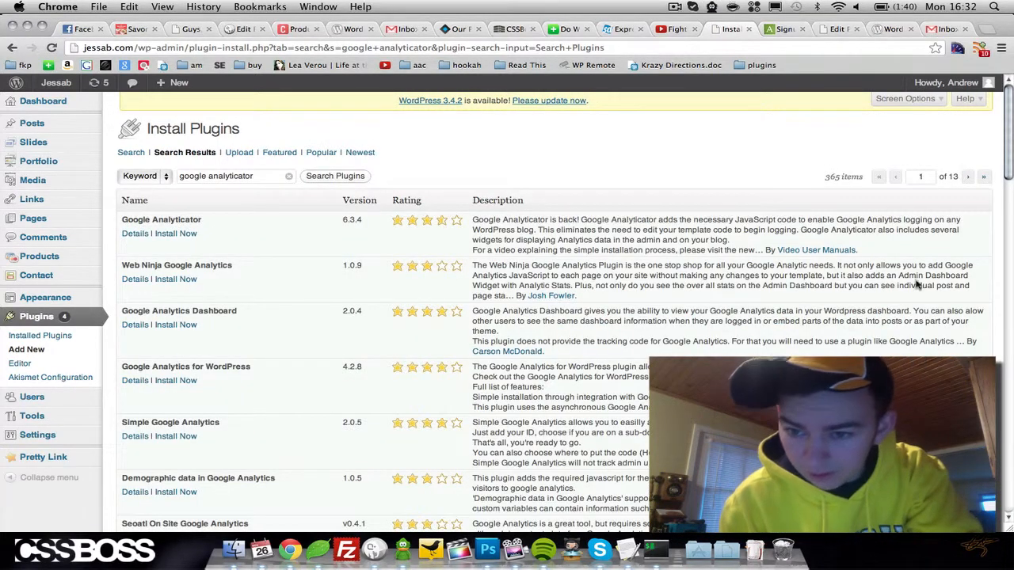
mouse_move(816, 250)
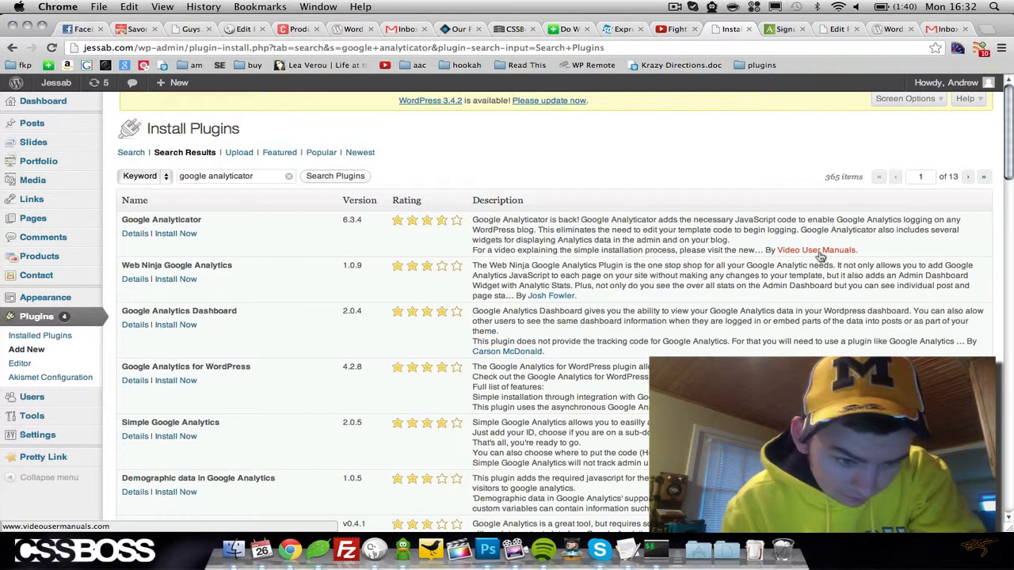
Install Google Analyticator 6.3.4 from the search results and confirm.
right_click(815, 249)
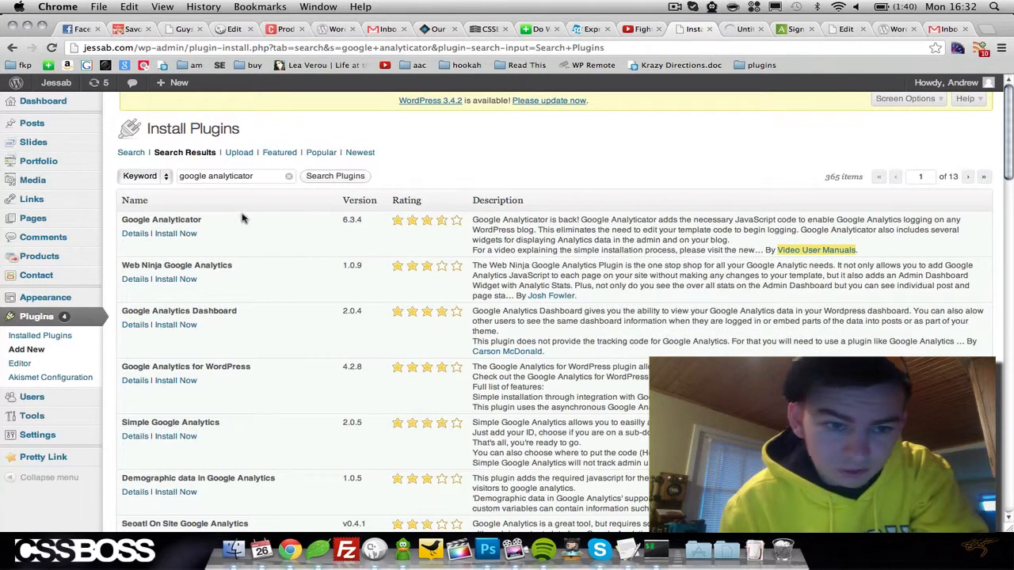
click(175, 233)
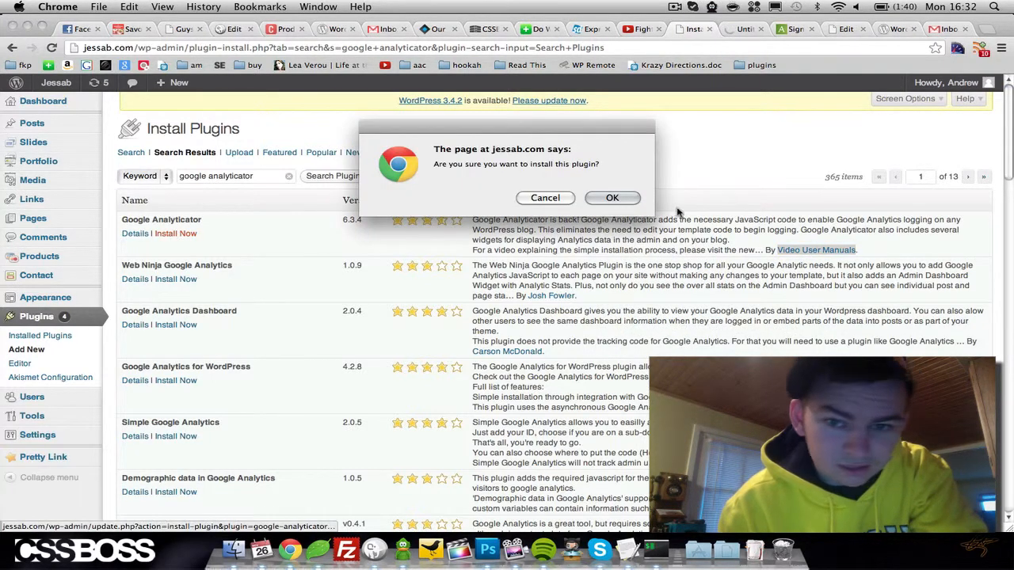
click(611, 198)
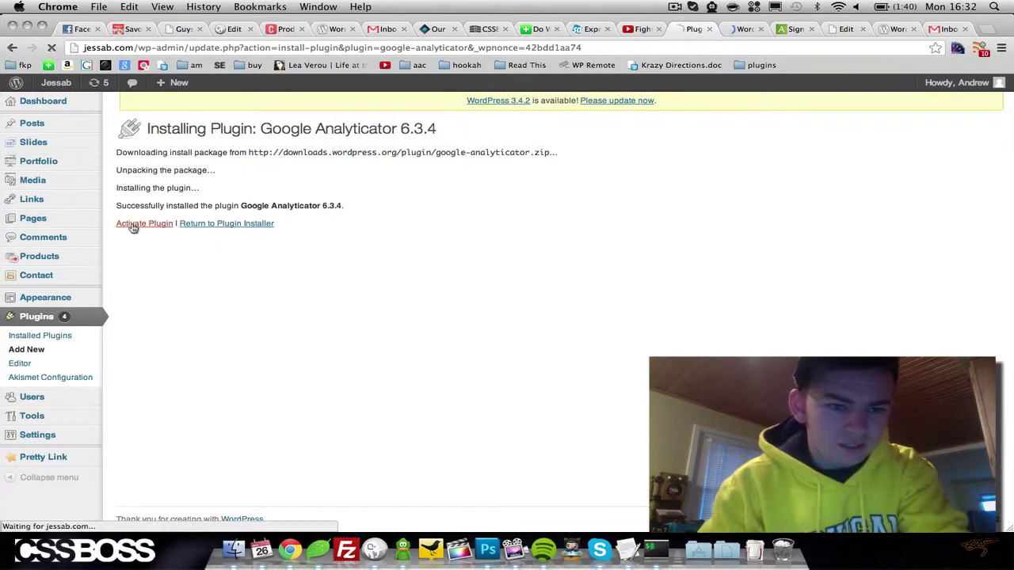
Activate Google Analyticator, then open the Analytics bookmark in a new tab.
click(144, 223)
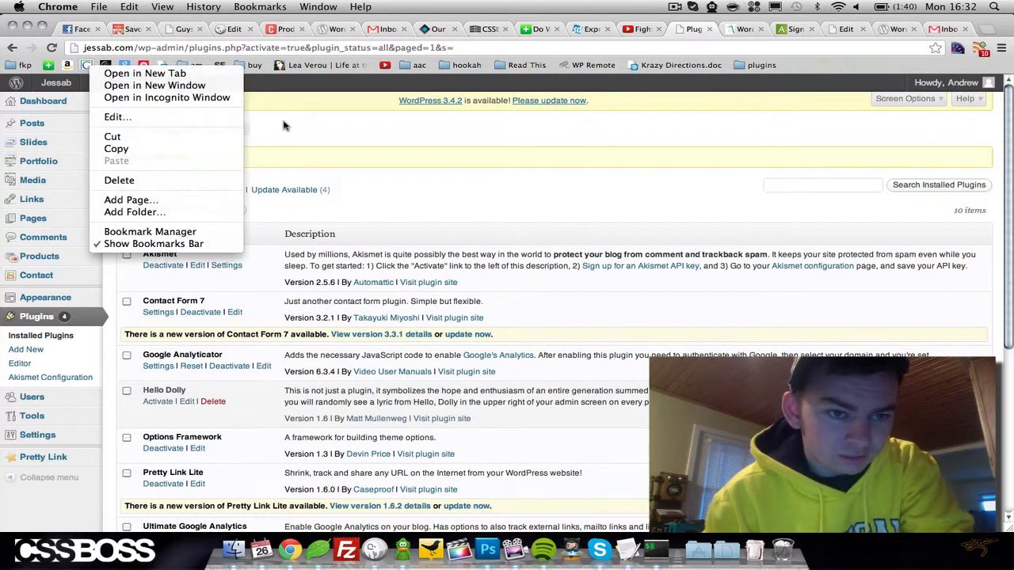
click(285, 126)
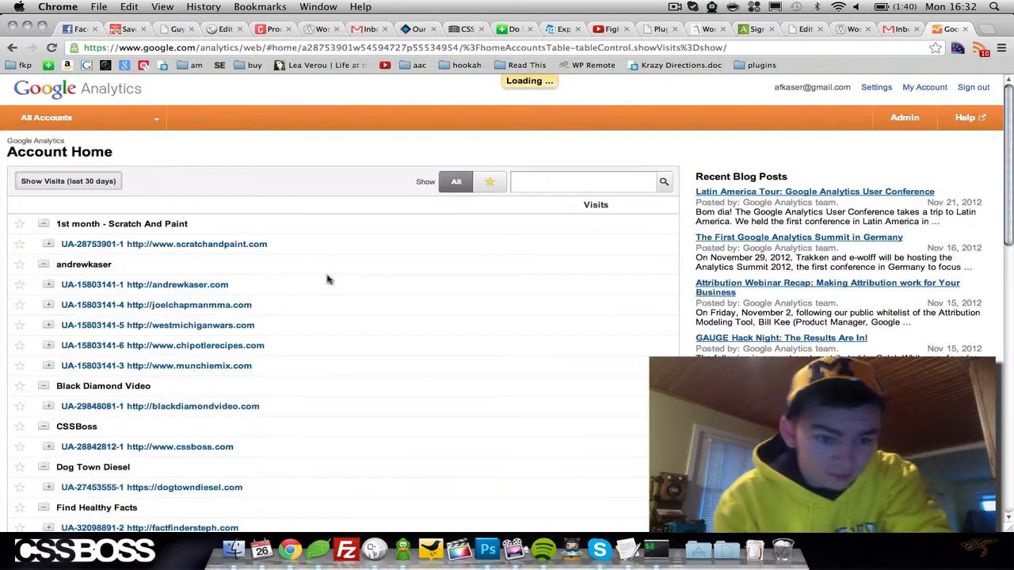
Copy the Jessab property ID UA-30787706-1 from Analytics Admin, then return to WordPress Plugins.
scroll(down, 3)
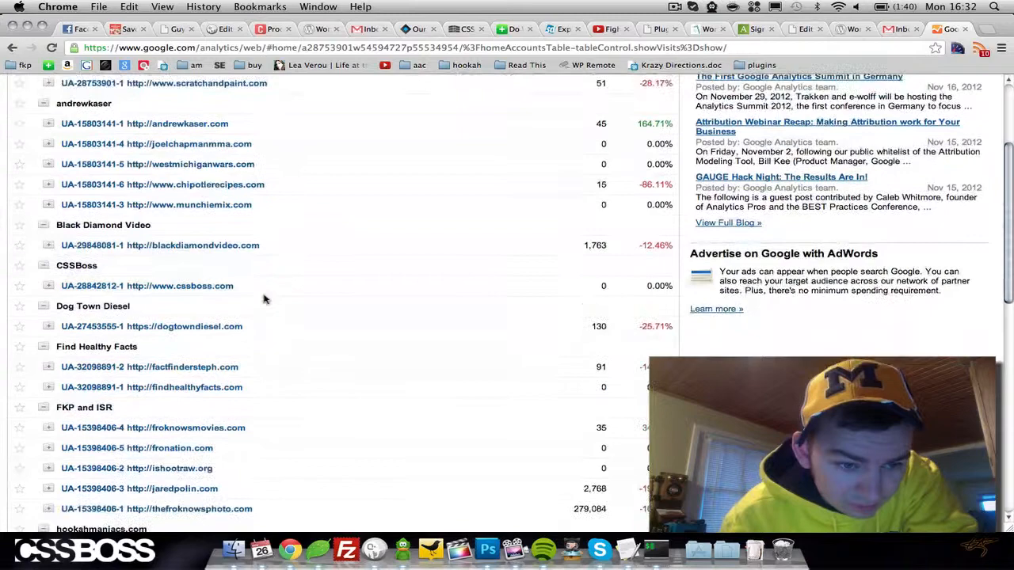
scroll(down, 3)
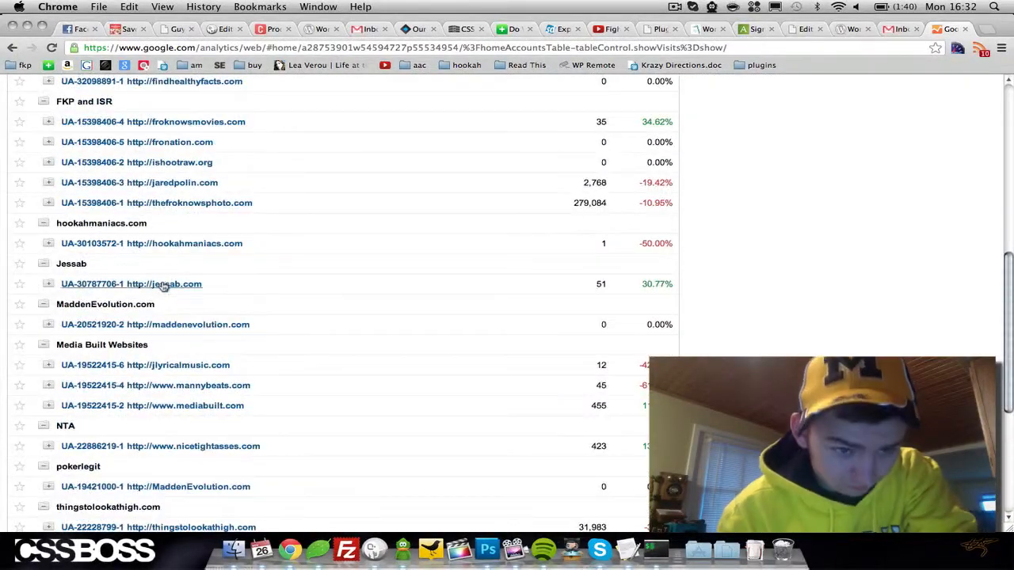
click(130, 284)
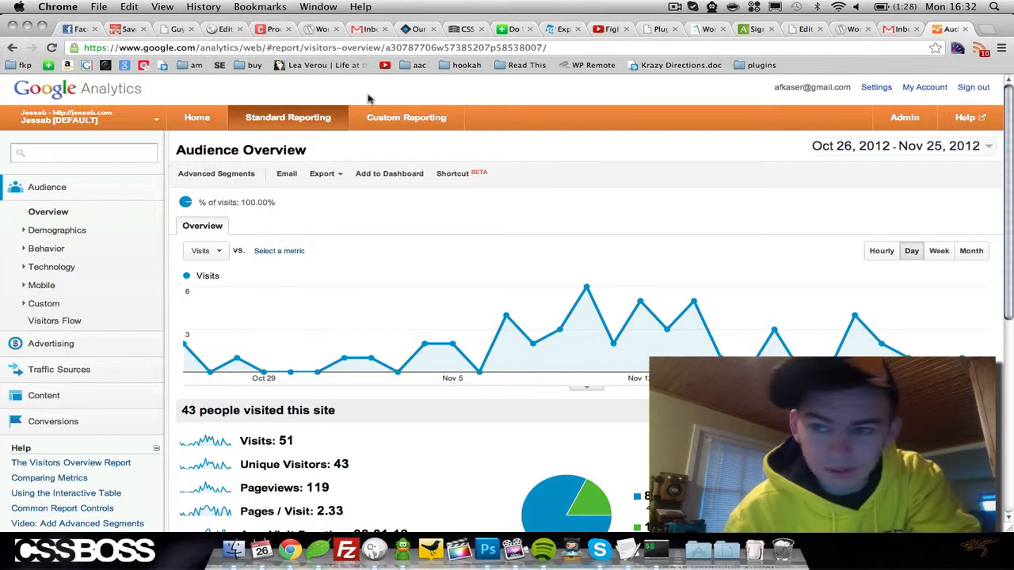
click(915, 117)
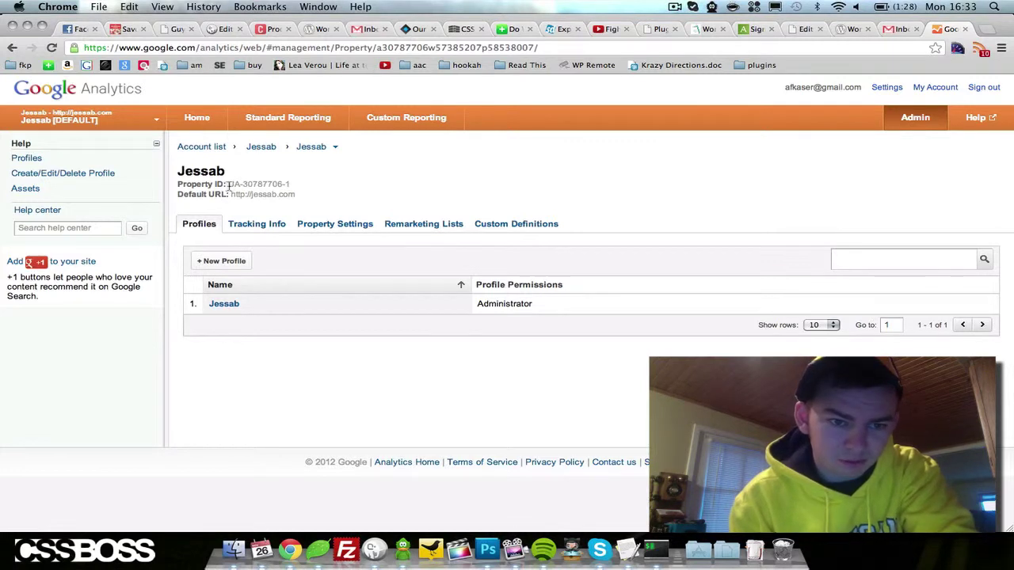
double_click(253, 184)
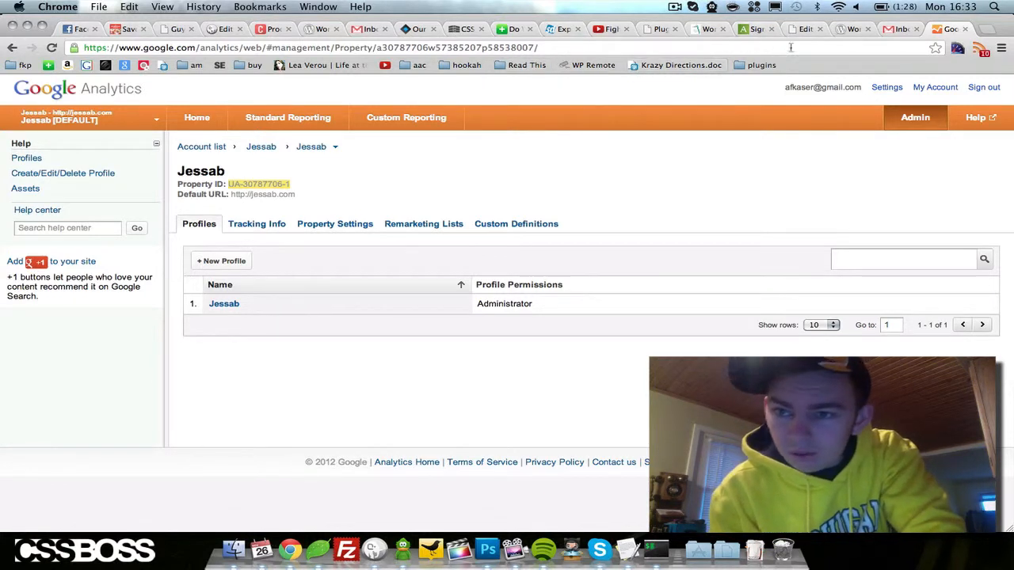
click(658, 29)
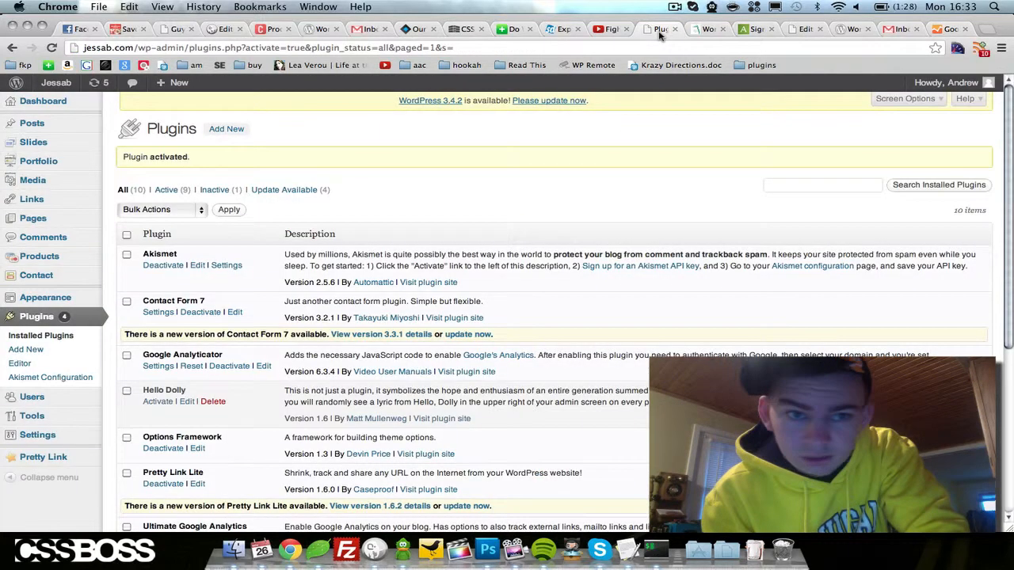
mouse_move(203, 280)
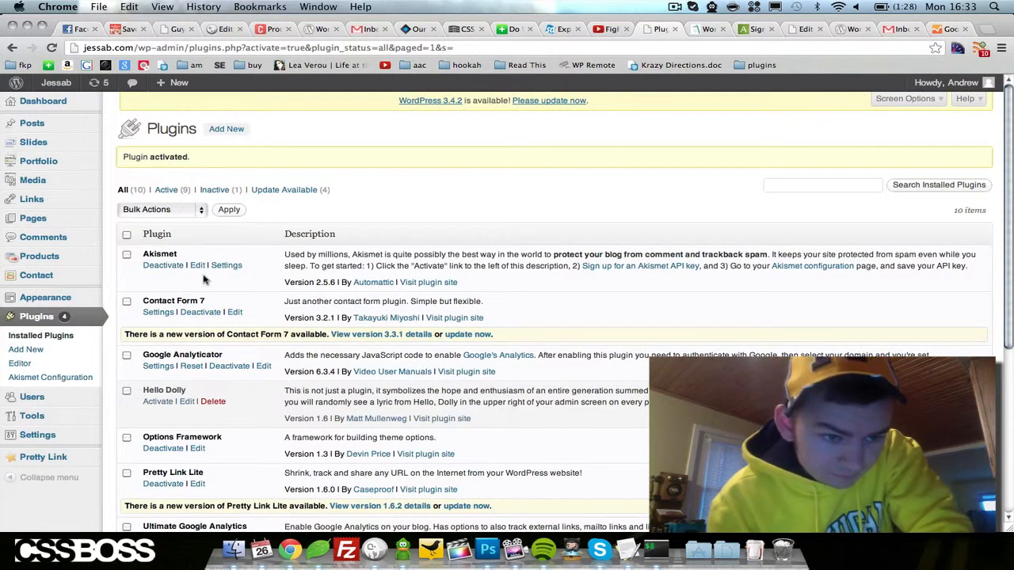
mouse_move(156, 365)
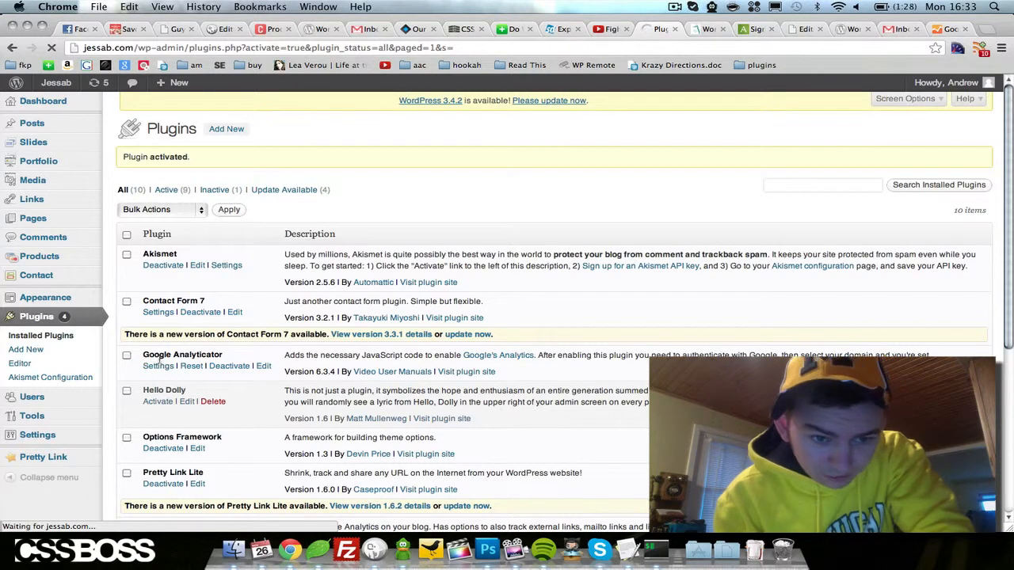
Open Settings under Google Analyticator on the Plugins list.
click(157, 365)
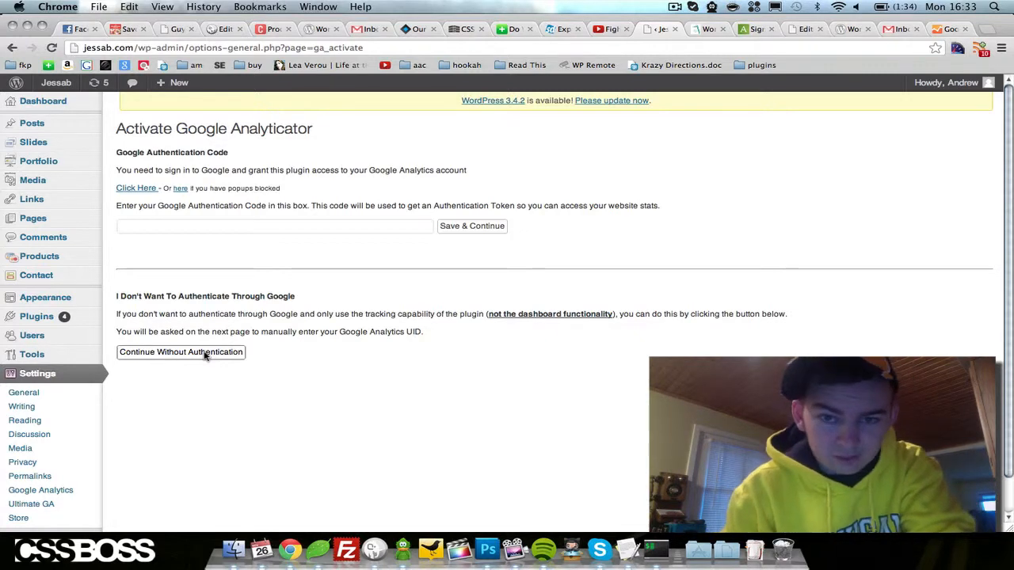
Skip authentication, enter UID UA-30787706-1, enable logging, and save changes.
click(181, 351)
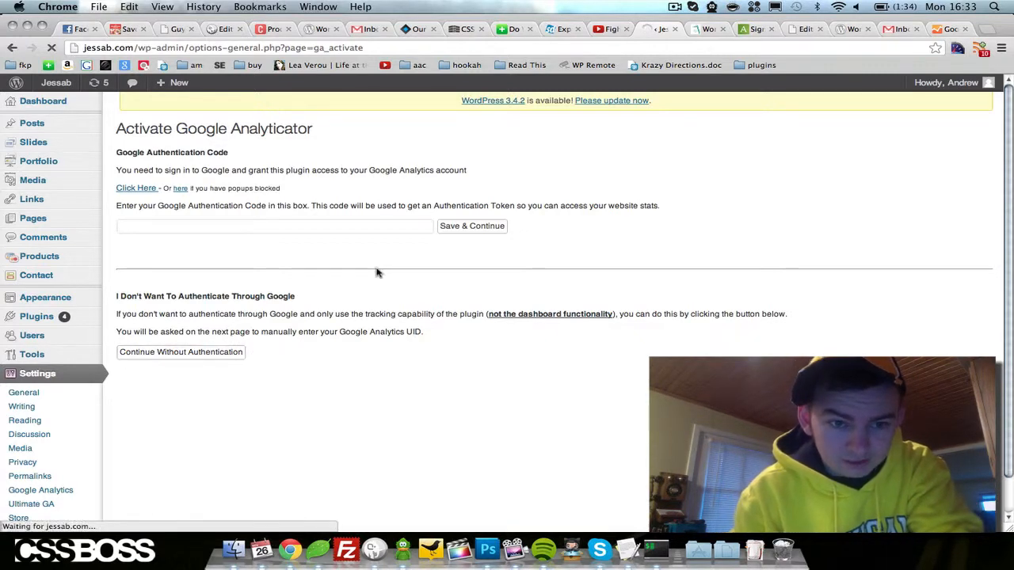
click(181, 351)
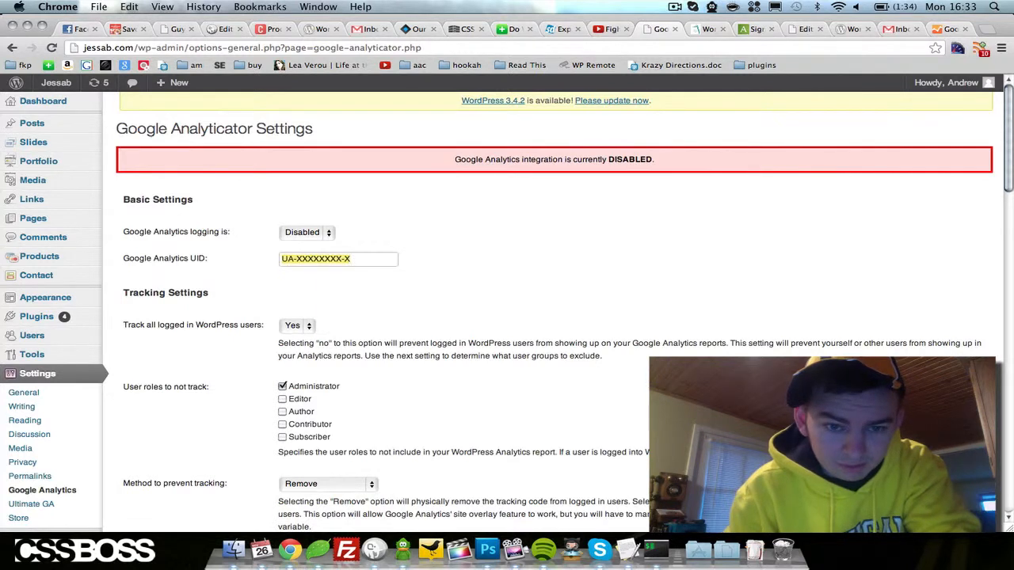
text(UA-30787706-1)
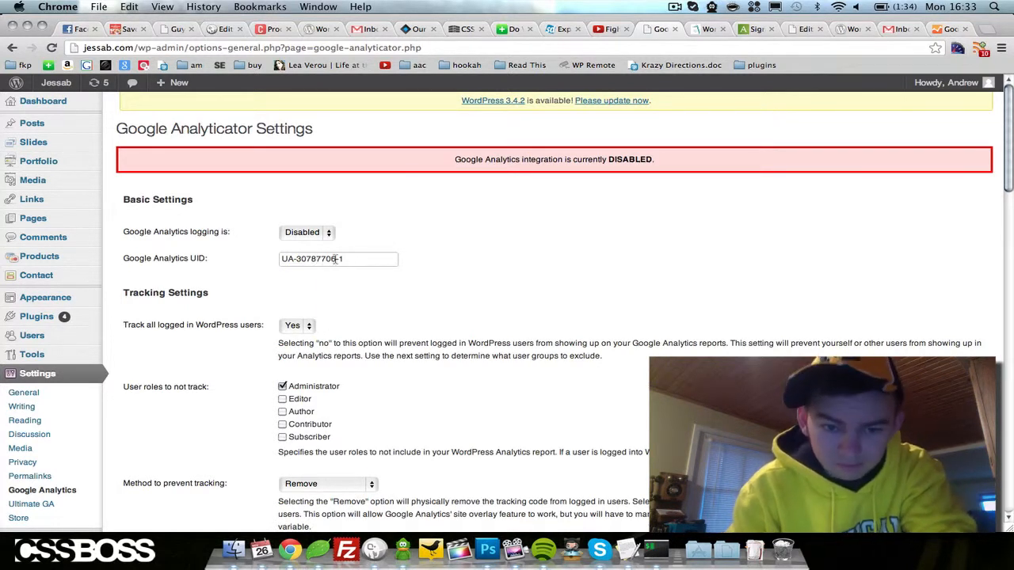
click(306, 232)
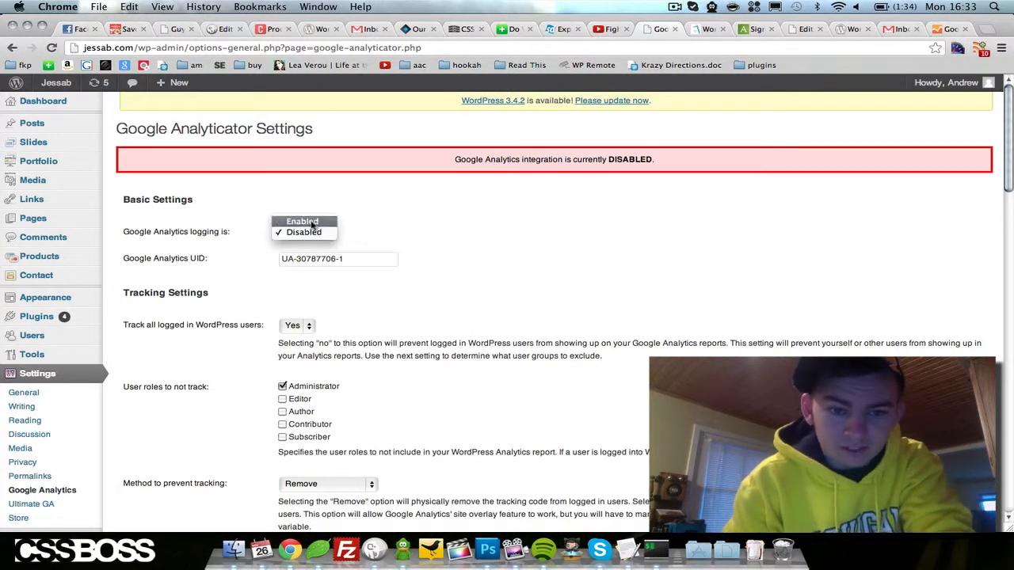
click(302, 221)
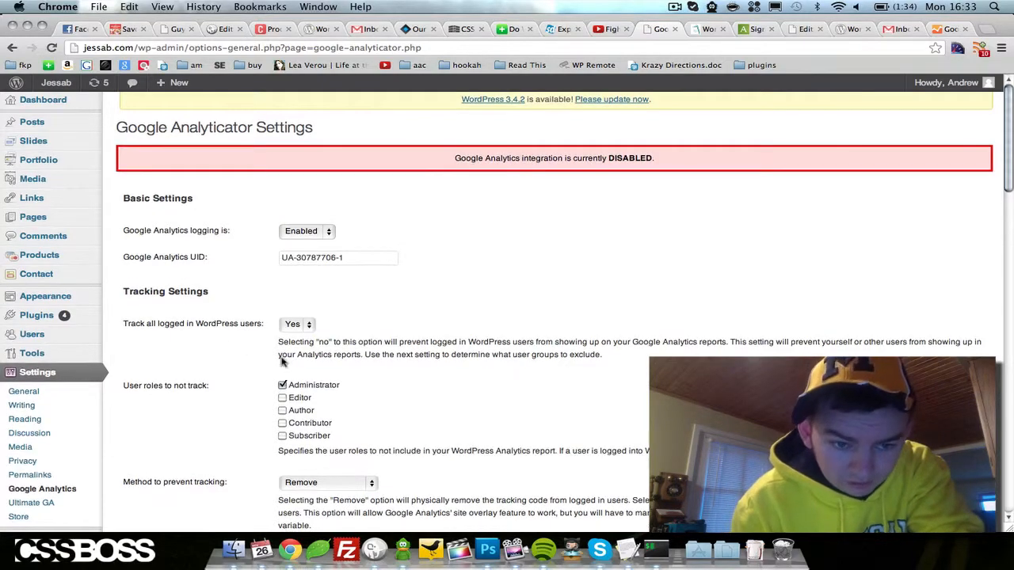
scroll(down, 3)
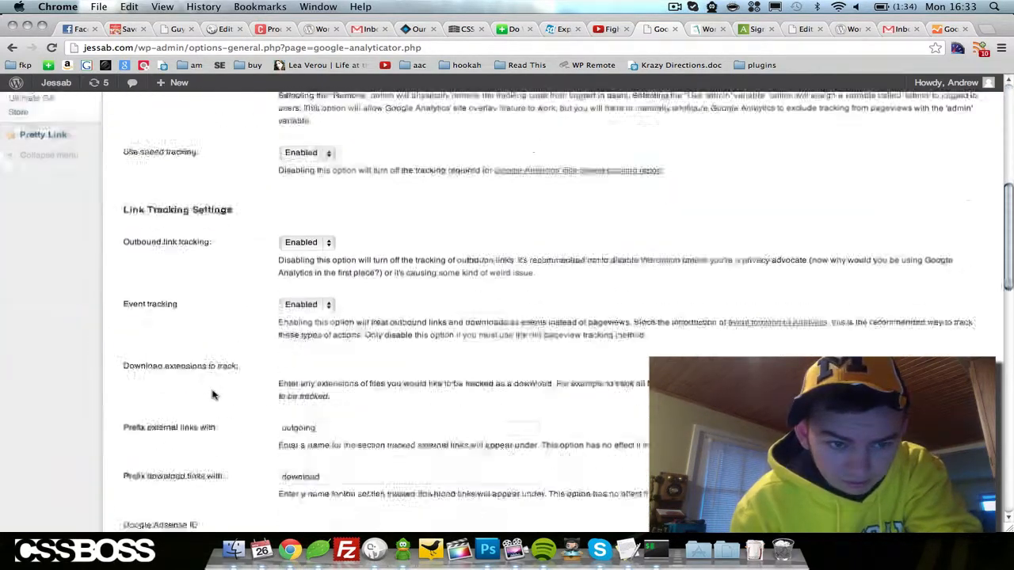
scroll(down, 3)
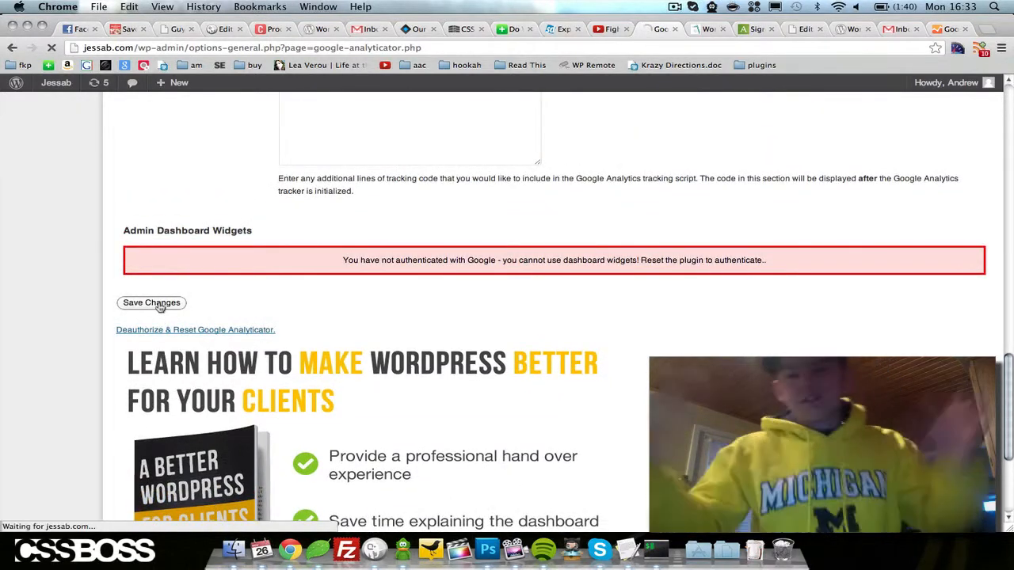
click(151, 302)
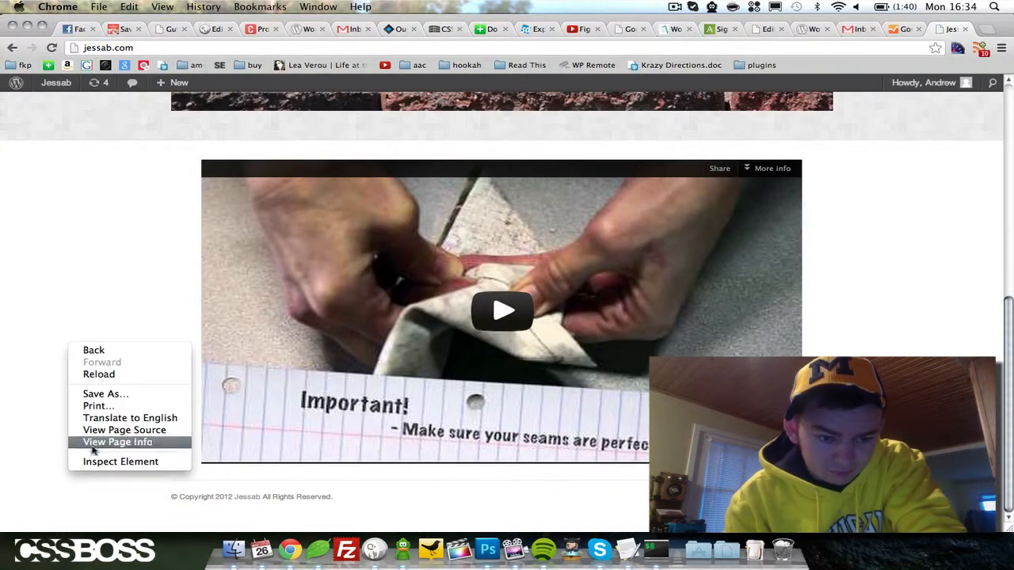
click(123, 429)
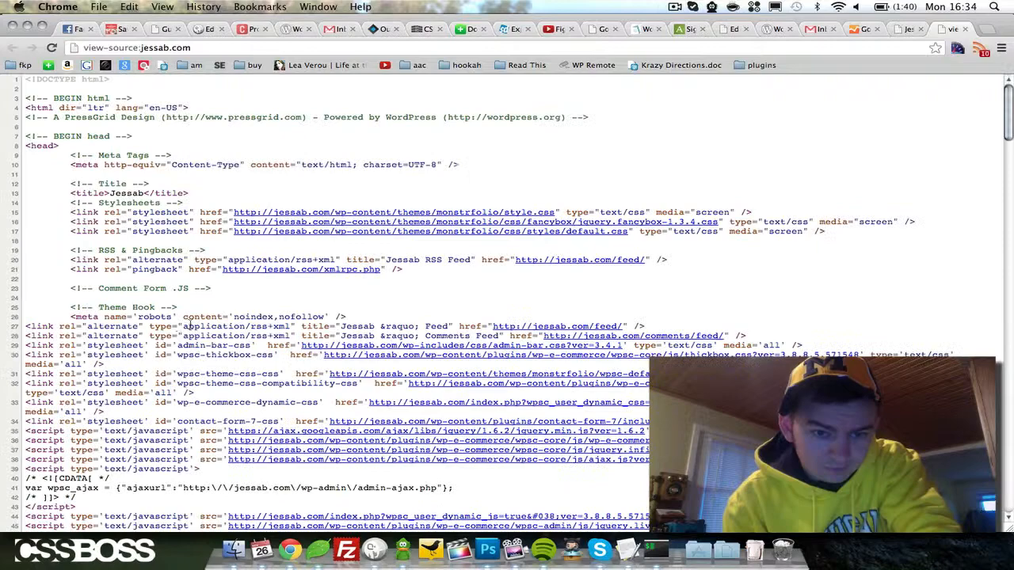
scroll(down, 3)
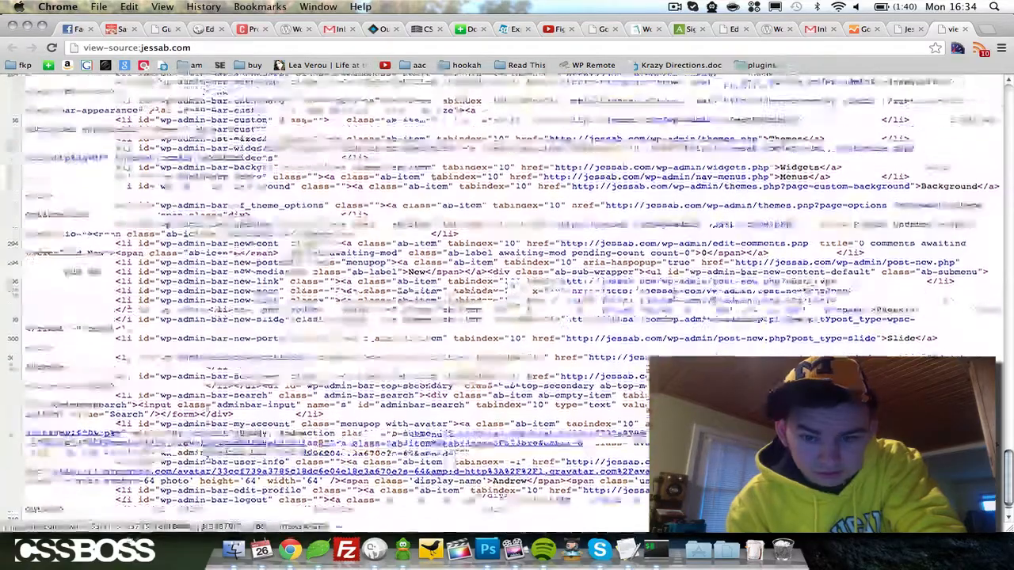
scroll(up, 3)
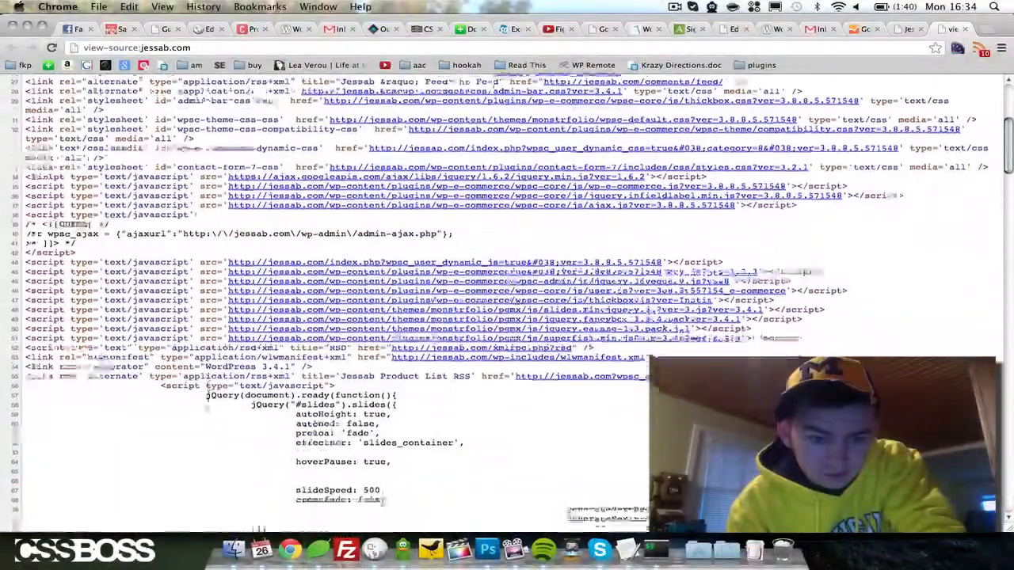
scroll(down, 3)
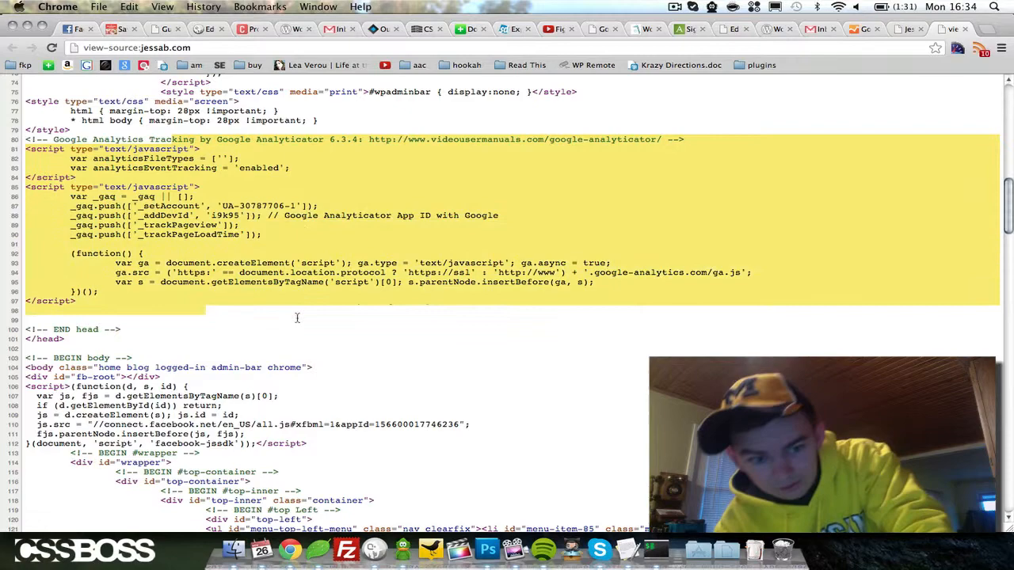
mouse_move(317, 195)
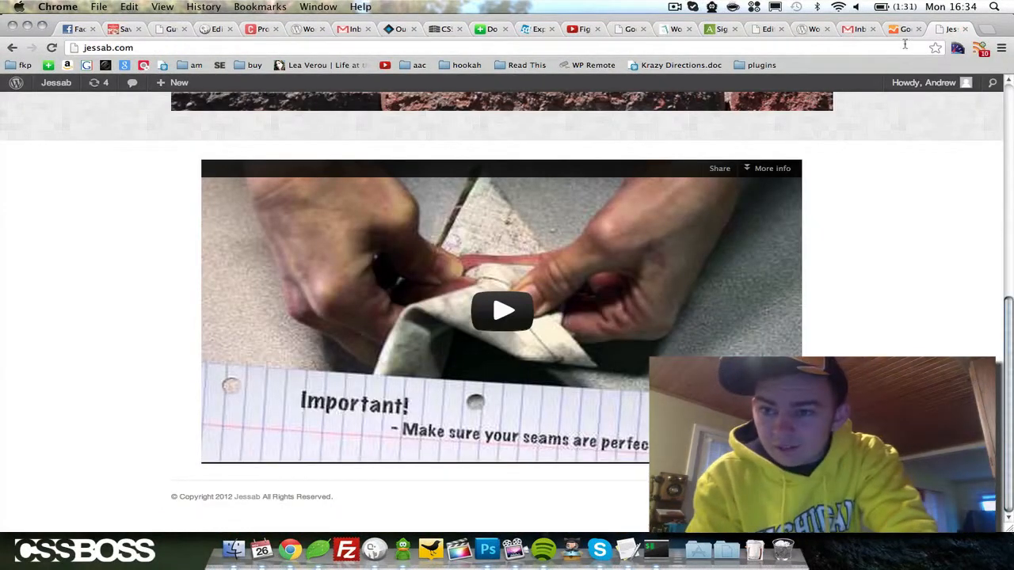
click(51, 48)
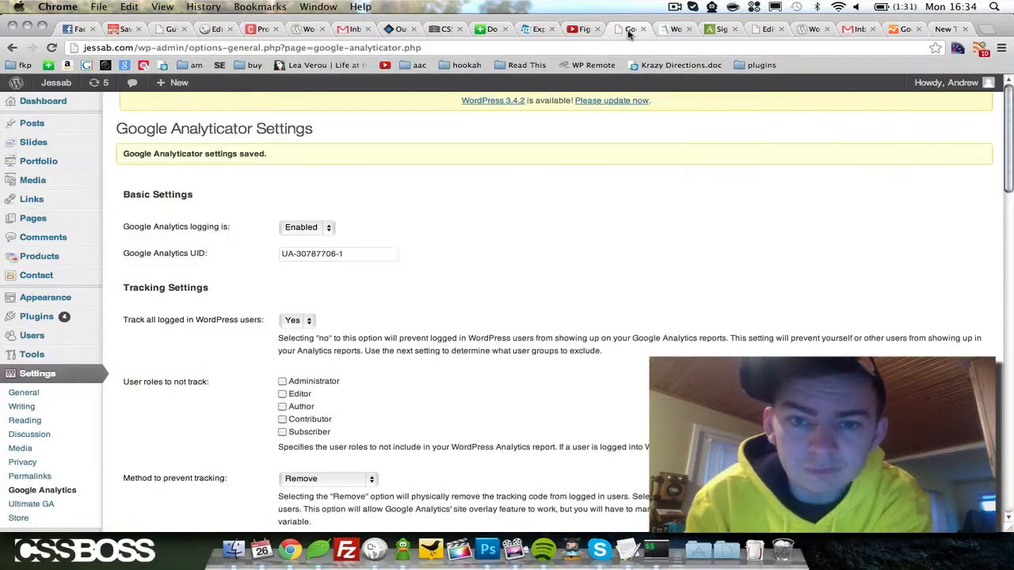
Trigger Deauthorize & Reset Google Analyticator at the bottom of the settings.
scroll(down, 3)
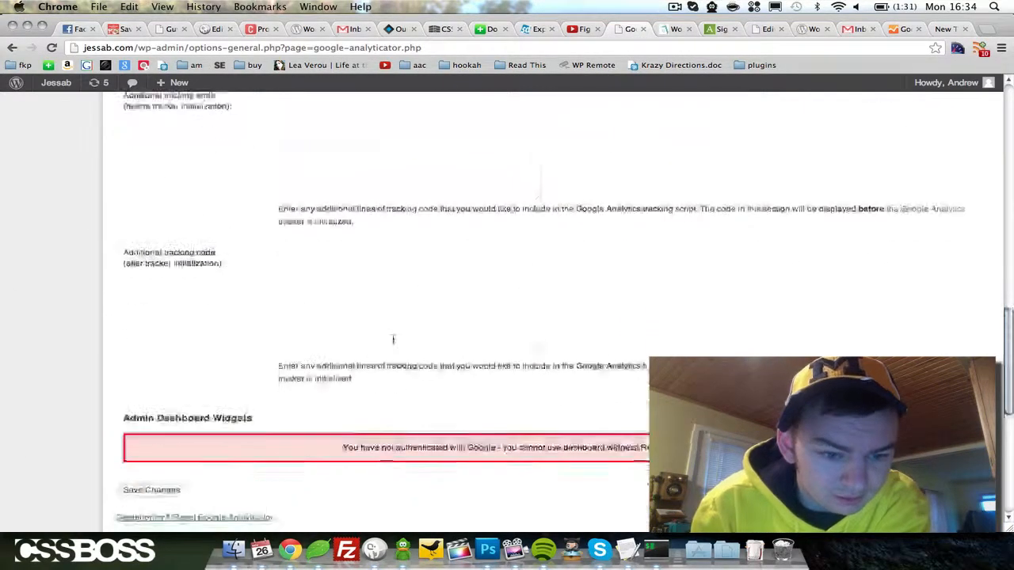
scroll(down, 3)
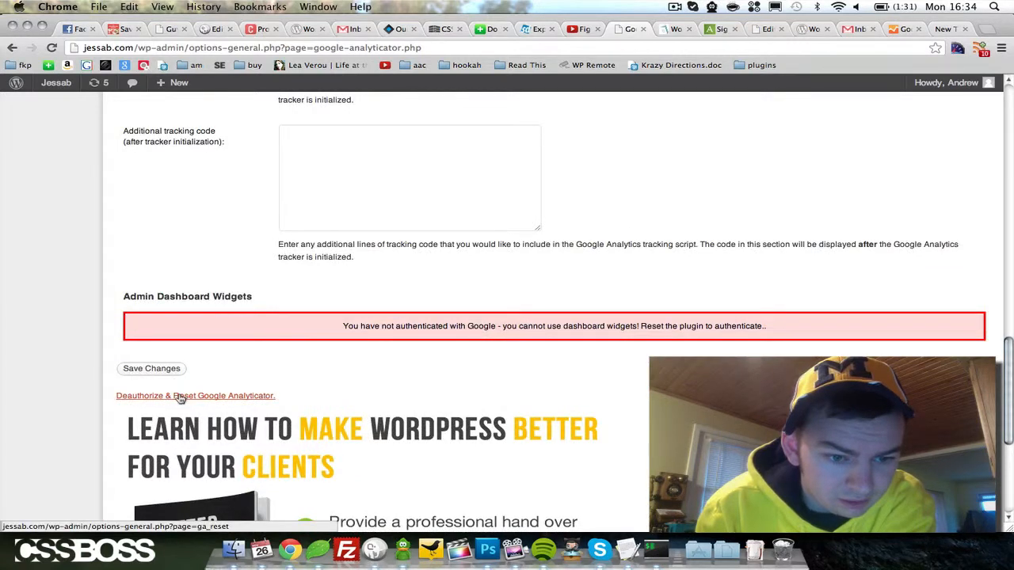
click(195, 396)
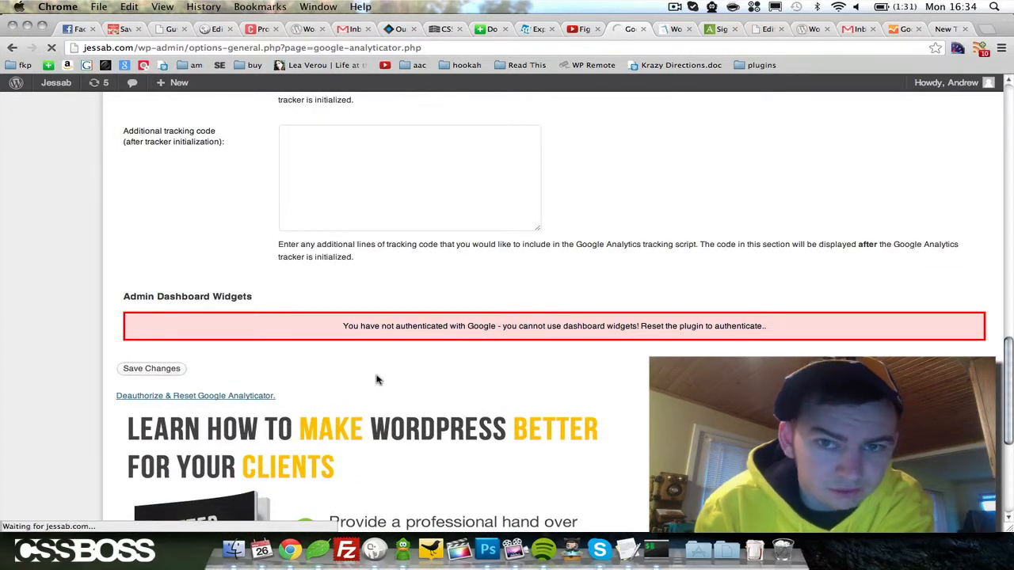
On the activation page, launch the Google sign-in popup via 'Click Here'.
click(195, 395)
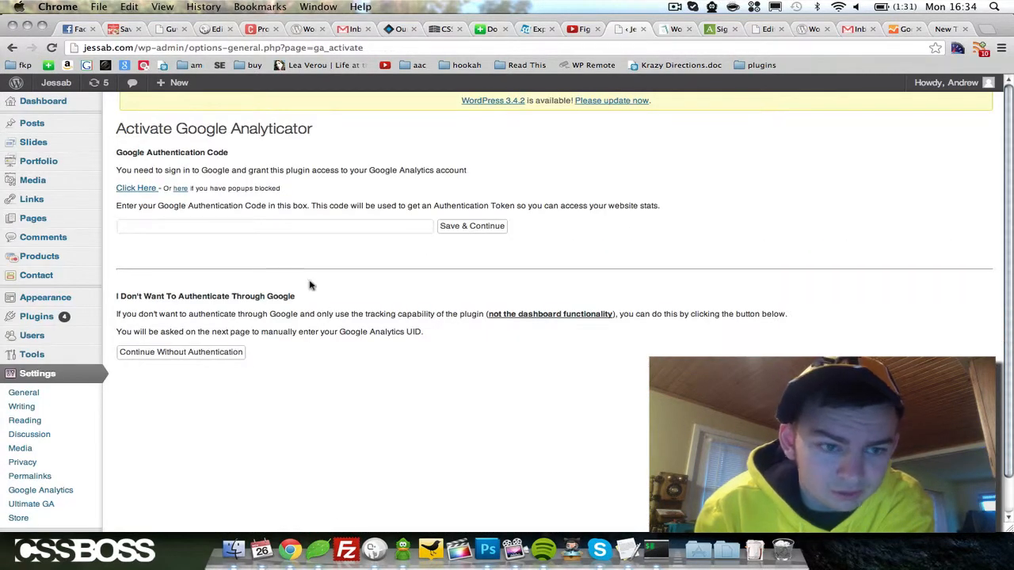
click(274, 226)
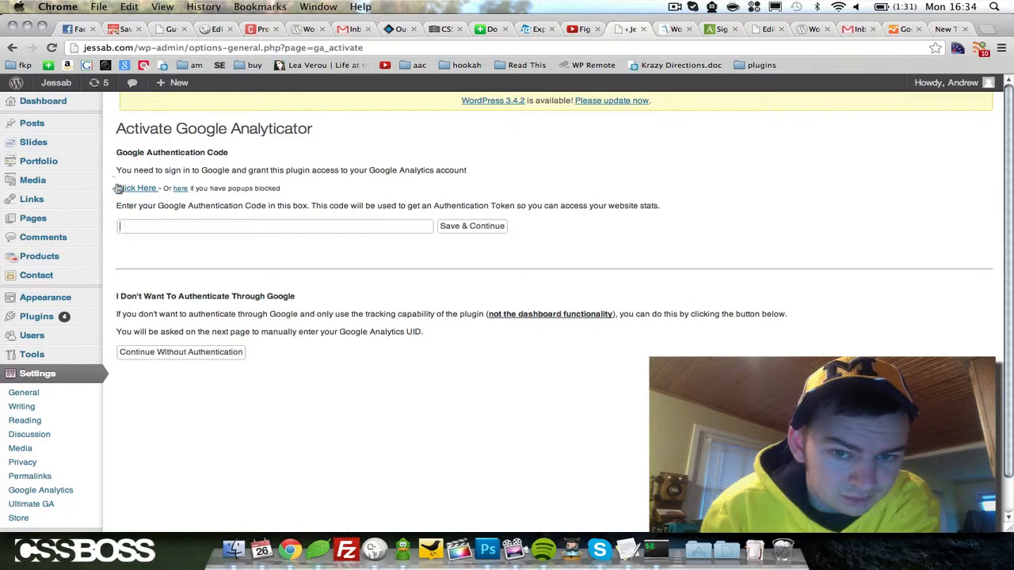
click(137, 188)
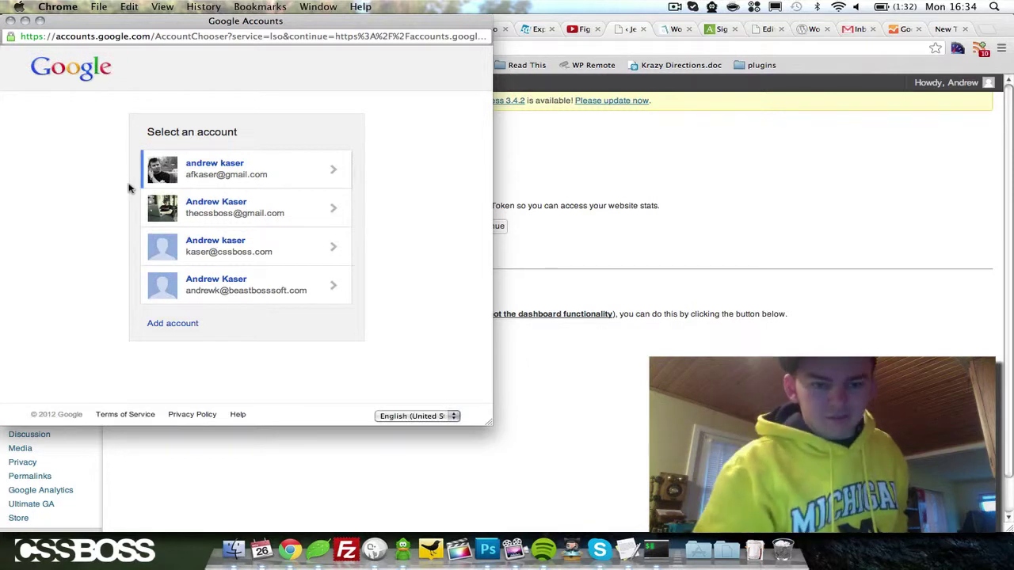
Choose the Google account, allow Analytics access, and submit the pasted authentication code.
click(245, 168)
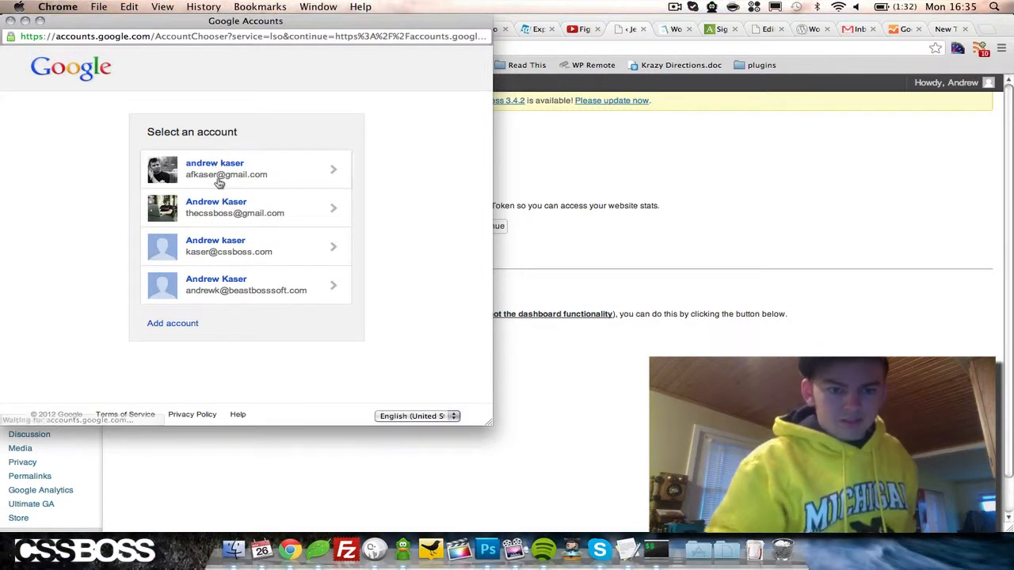
click(246, 169)
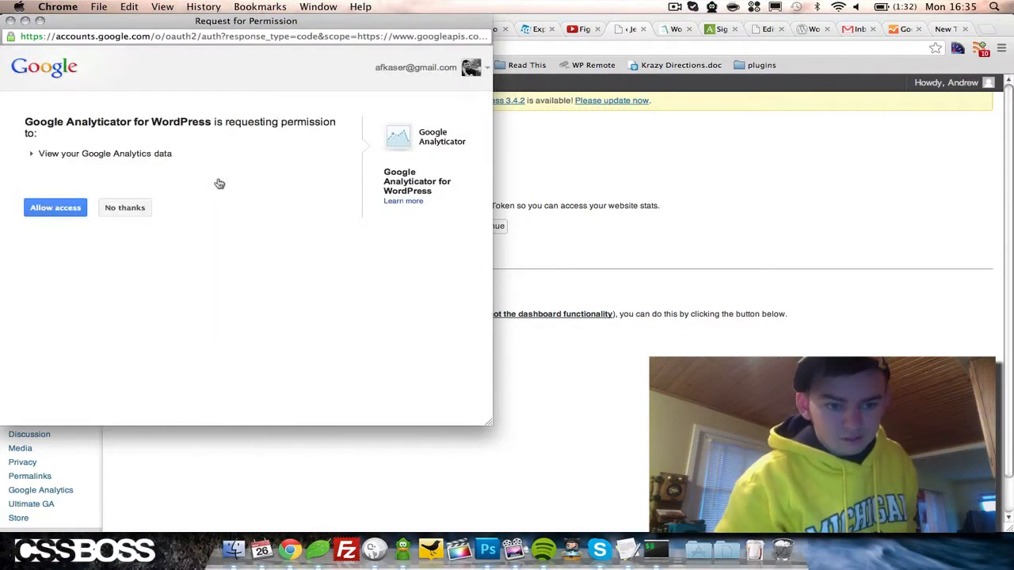
click(55, 208)
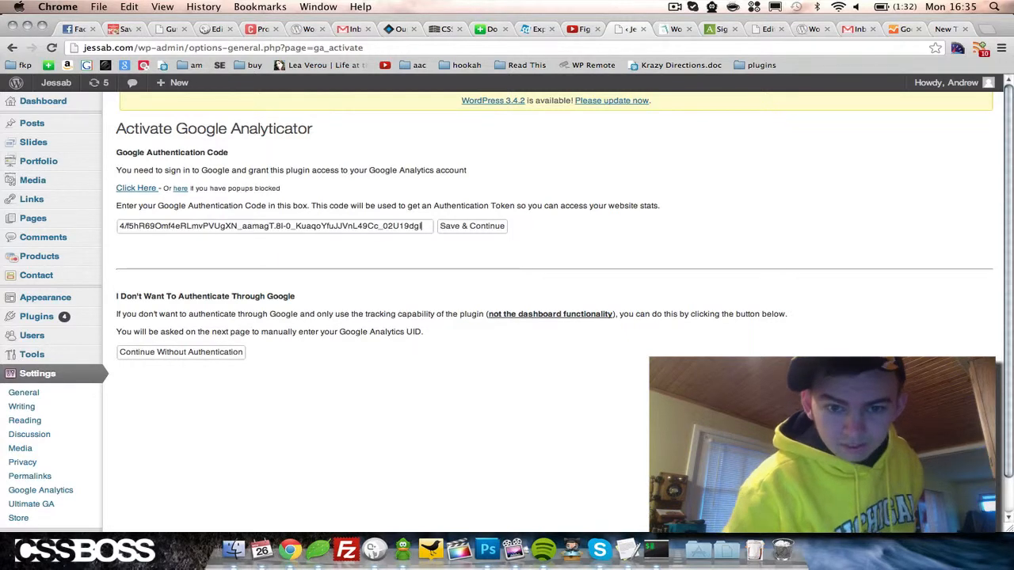
click(471, 226)
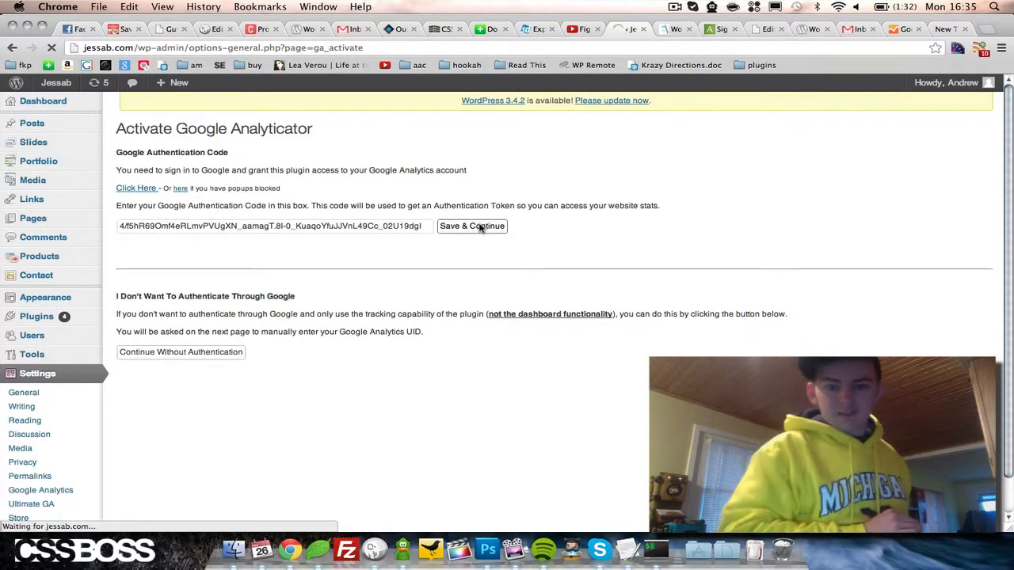
click(472, 226)
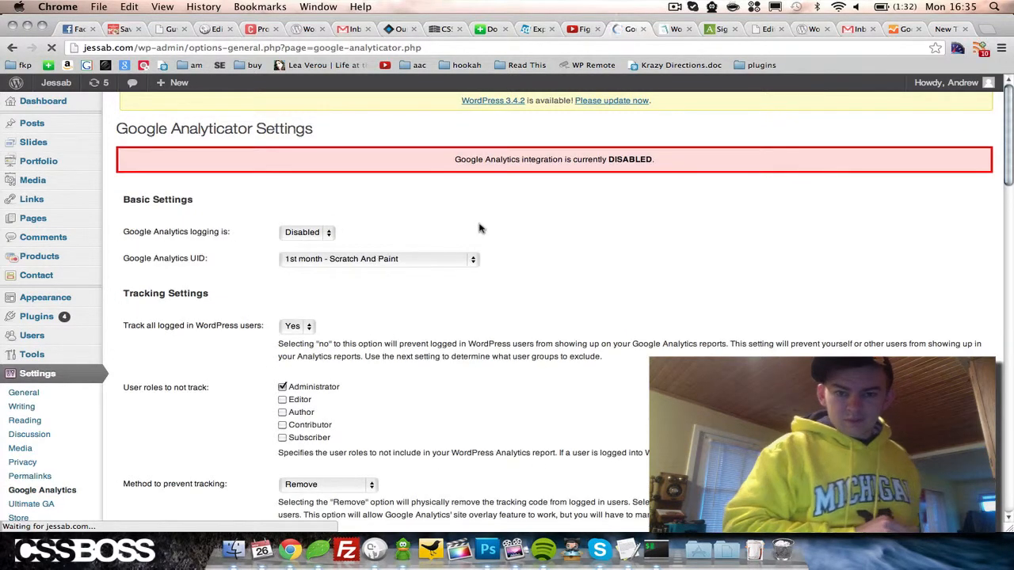
mouse_move(379, 208)
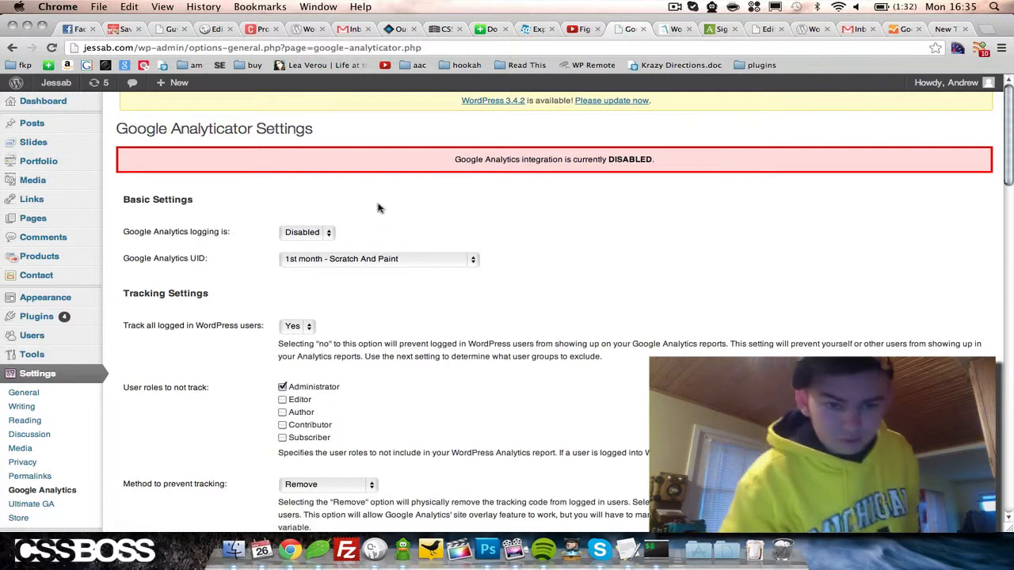
Enable Google Analytics logging, select the Jessab property as the UID, and save.
click(306, 232)
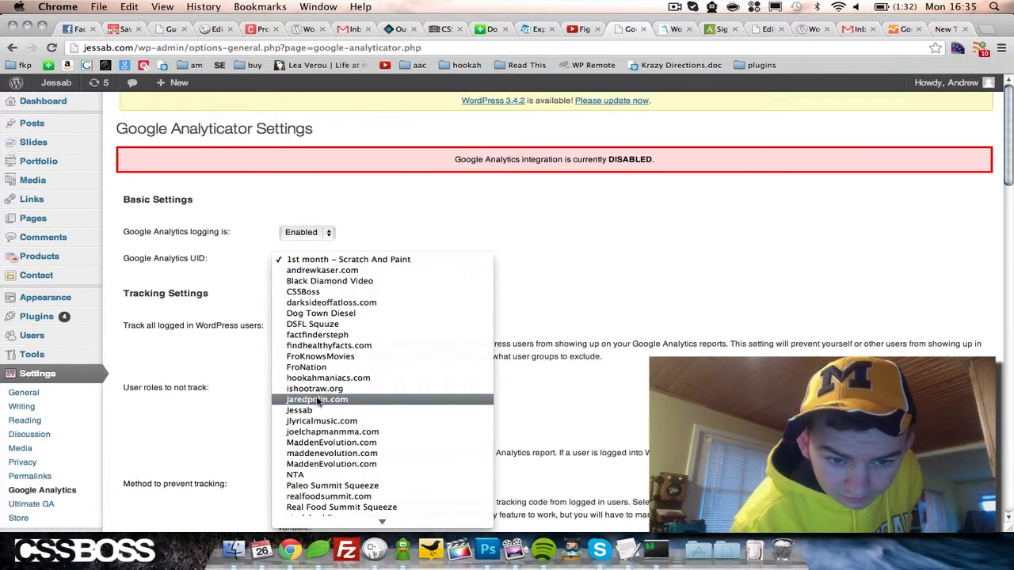
click(298, 410)
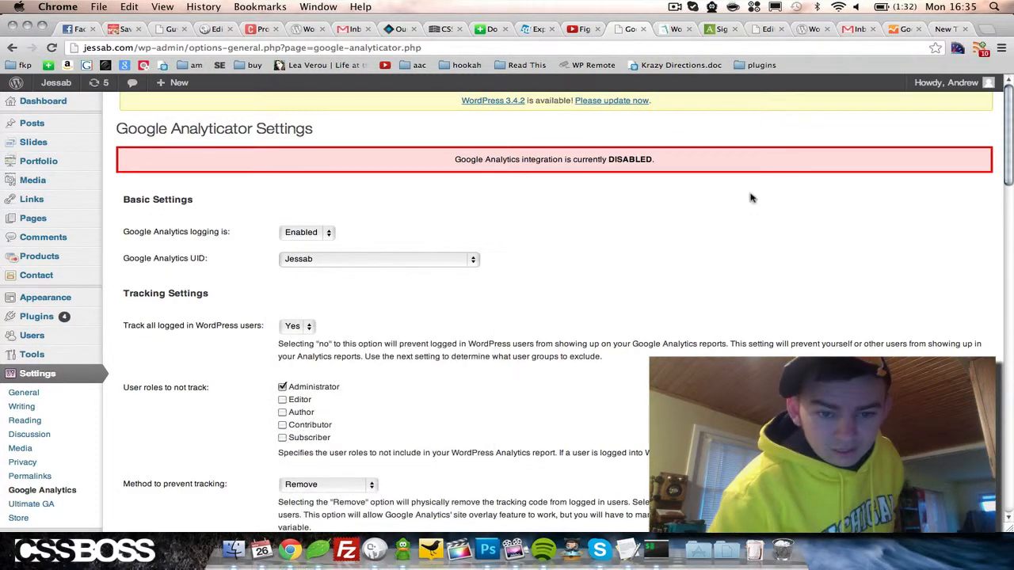
scroll(down, 3)
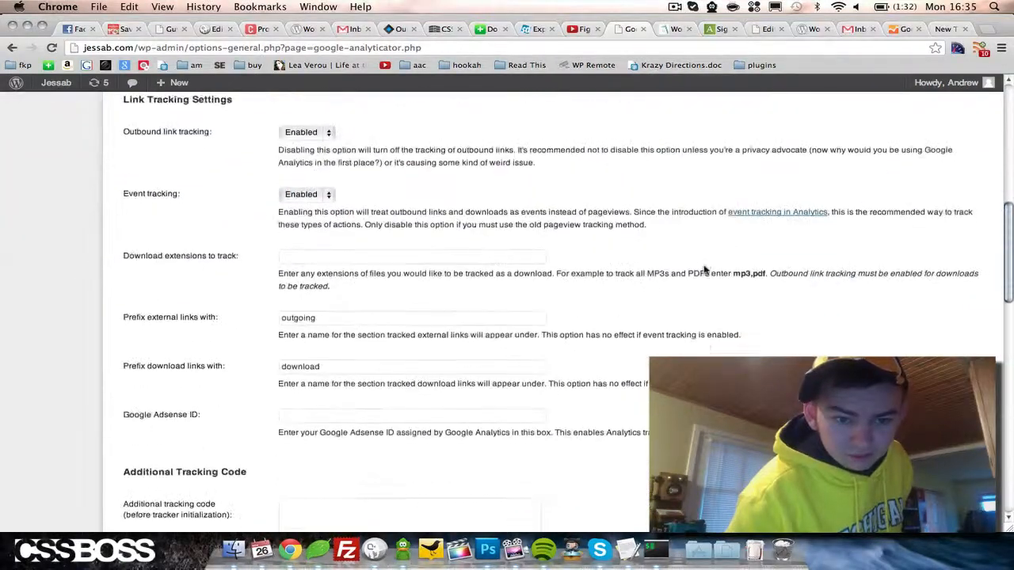
scroll(down, 3)
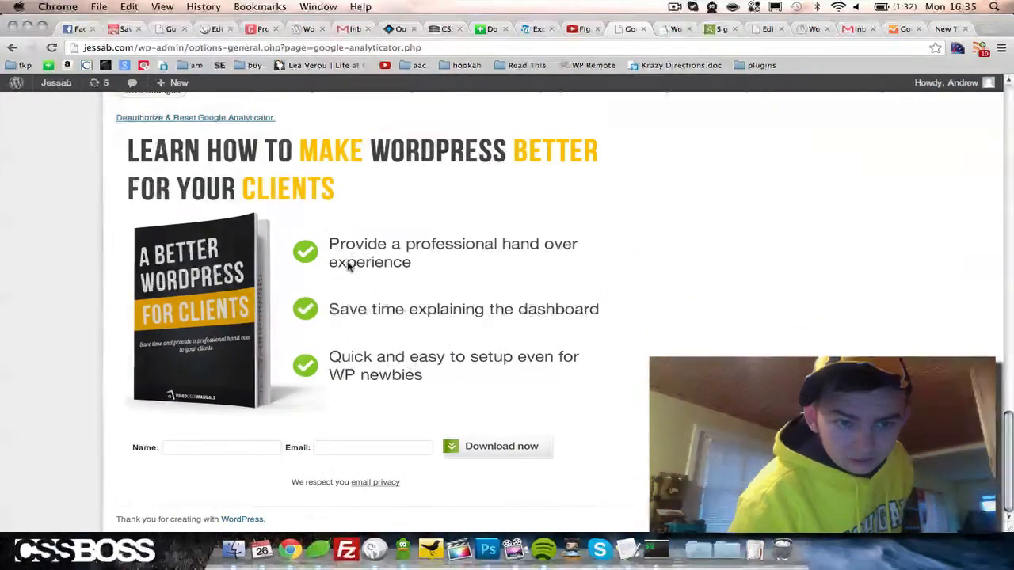
scroll(up, 3)
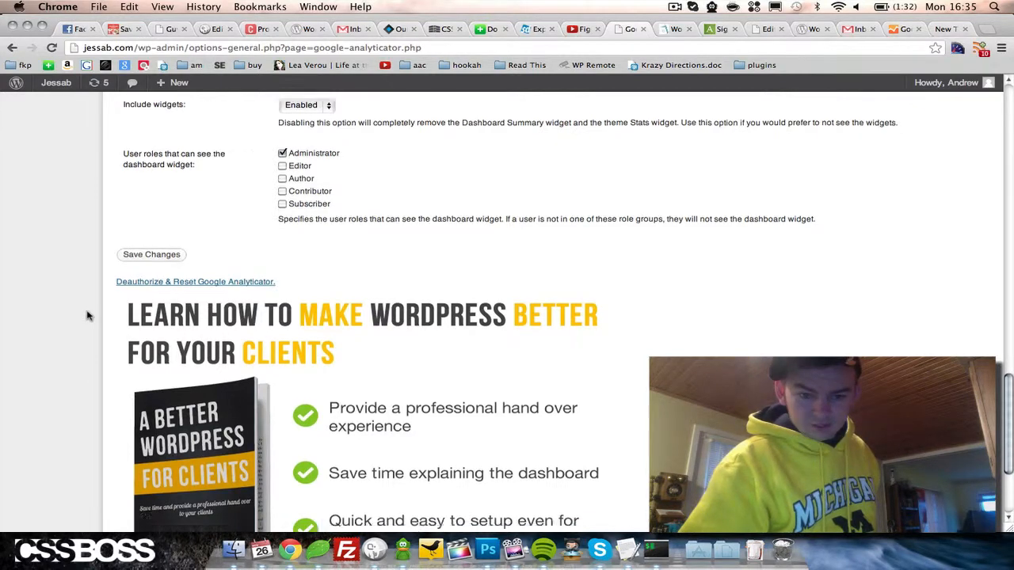
scroll(up, 3)
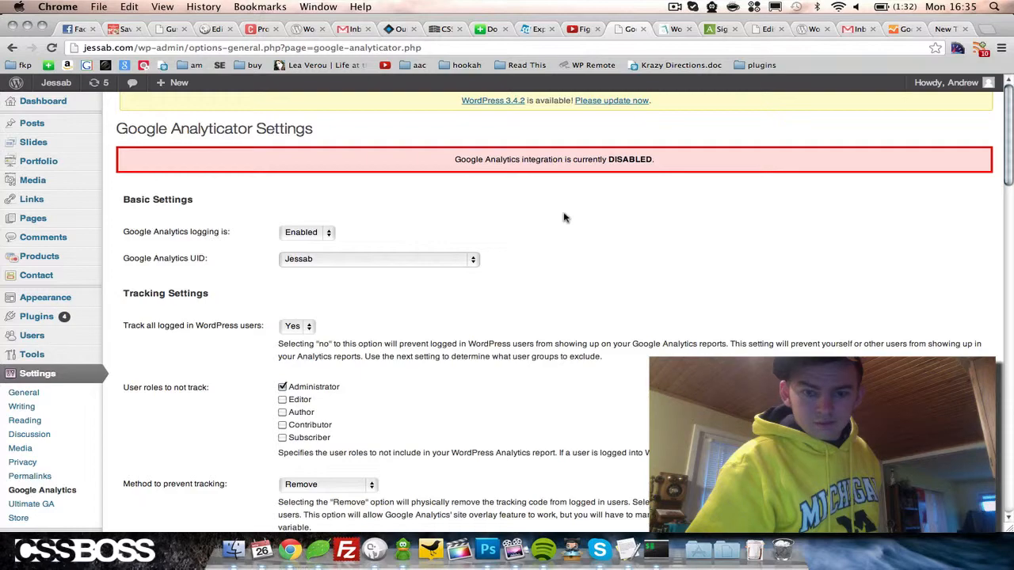
scroll(down, 3)
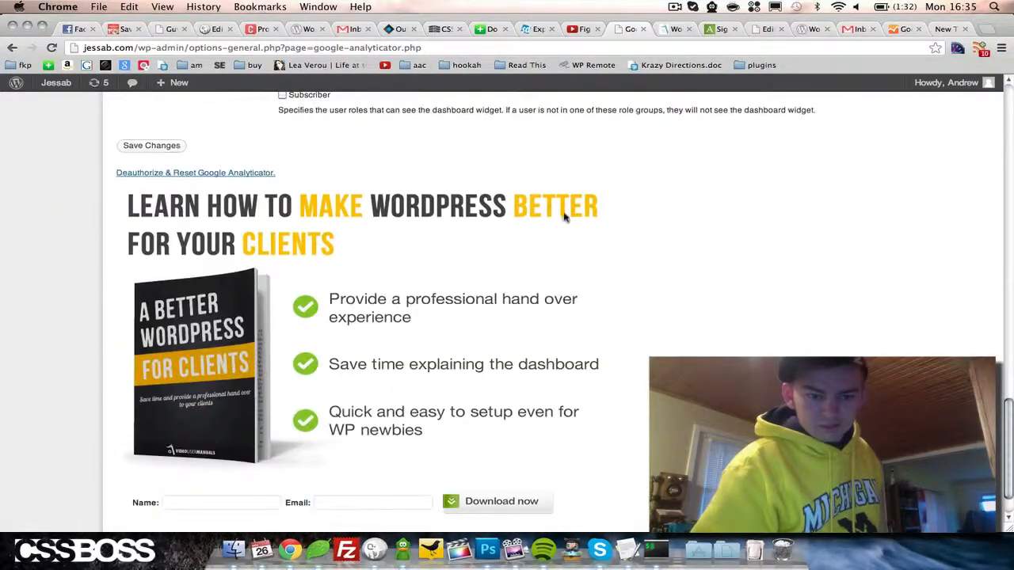
click(152, 145)
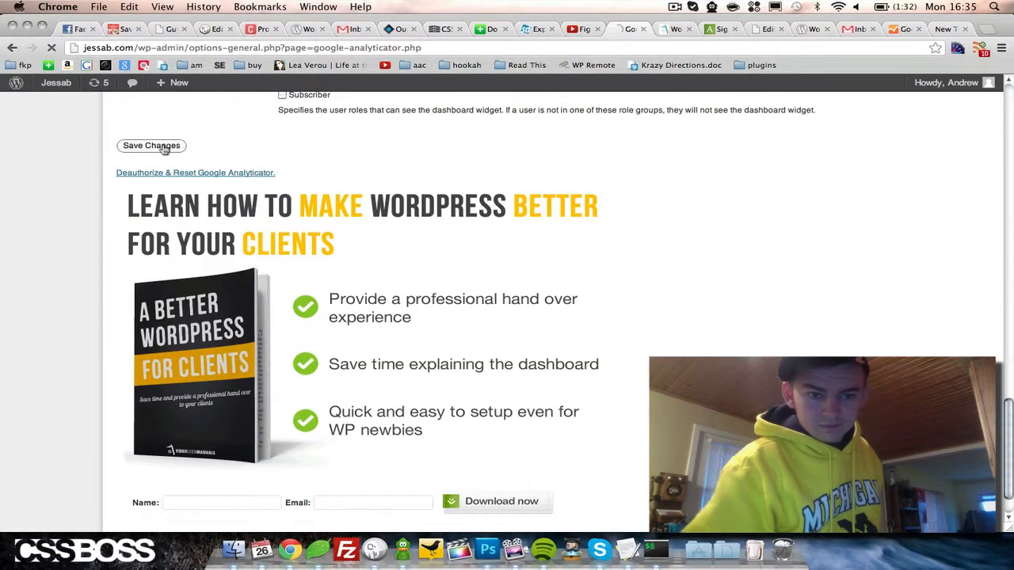
click(151, 145)
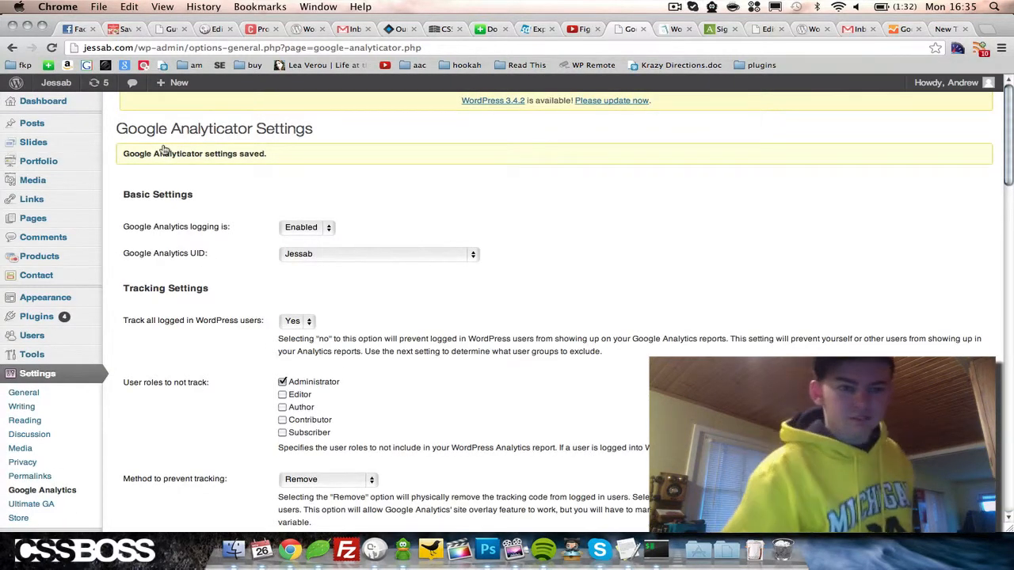
Review the dashboard's Google Analytics Summary: 51 visits, 119 pageviews, top pages and referrers.
click(42, 101)
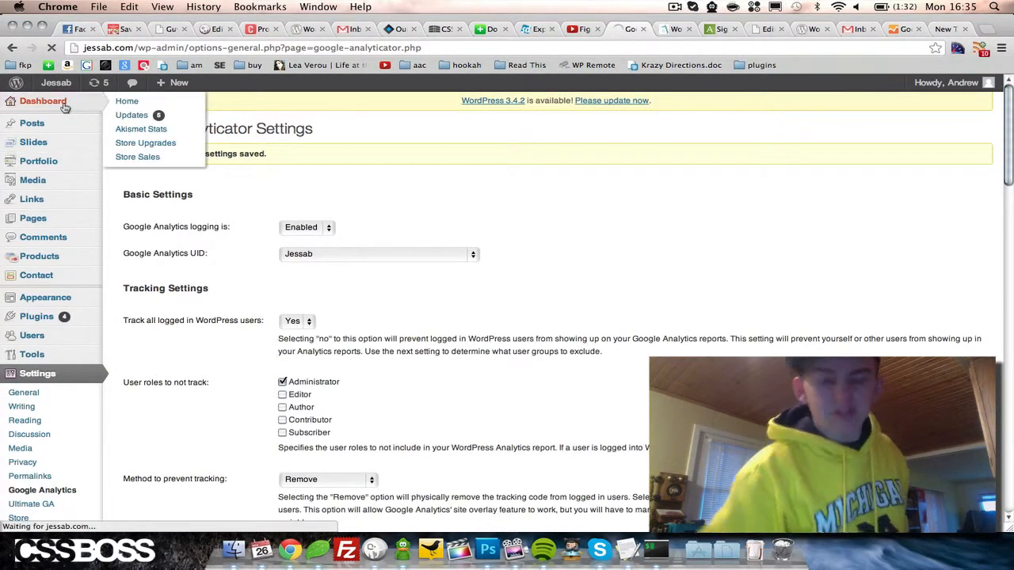
click(126, 100)
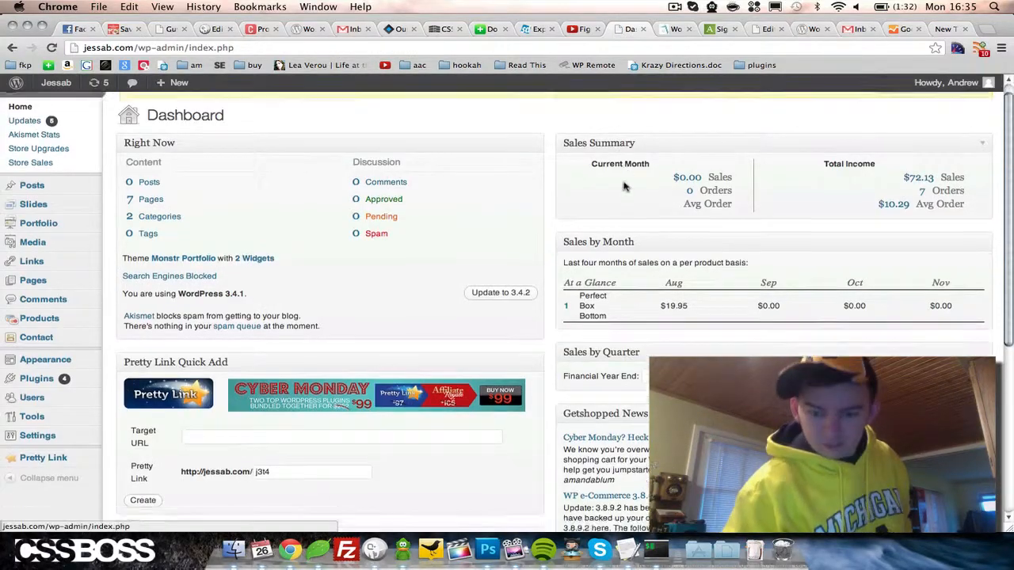
scroll(down, 3)
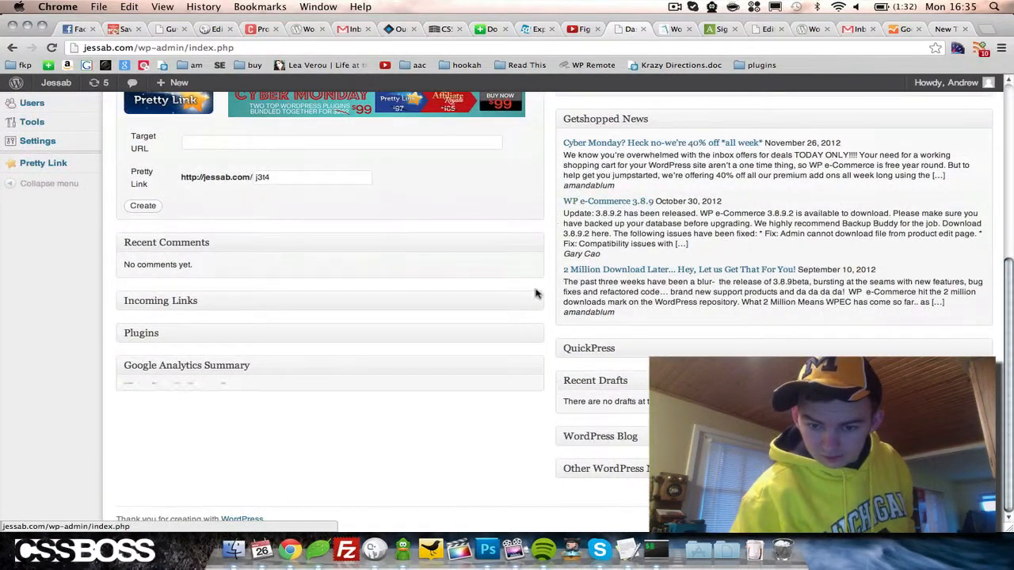
scroll(down, 3)
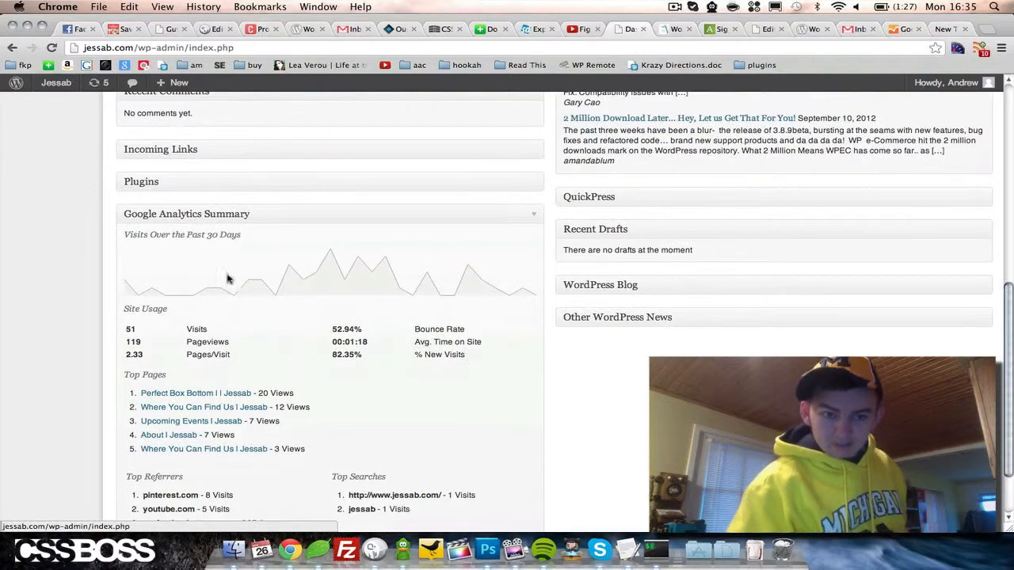
scroll(up, 3)
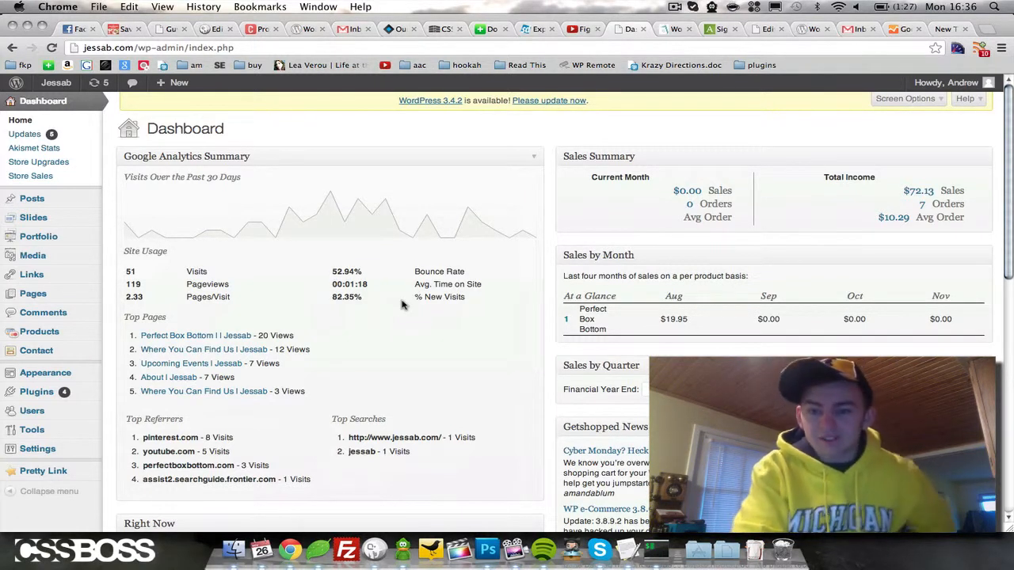
mouse_move(174, 272)
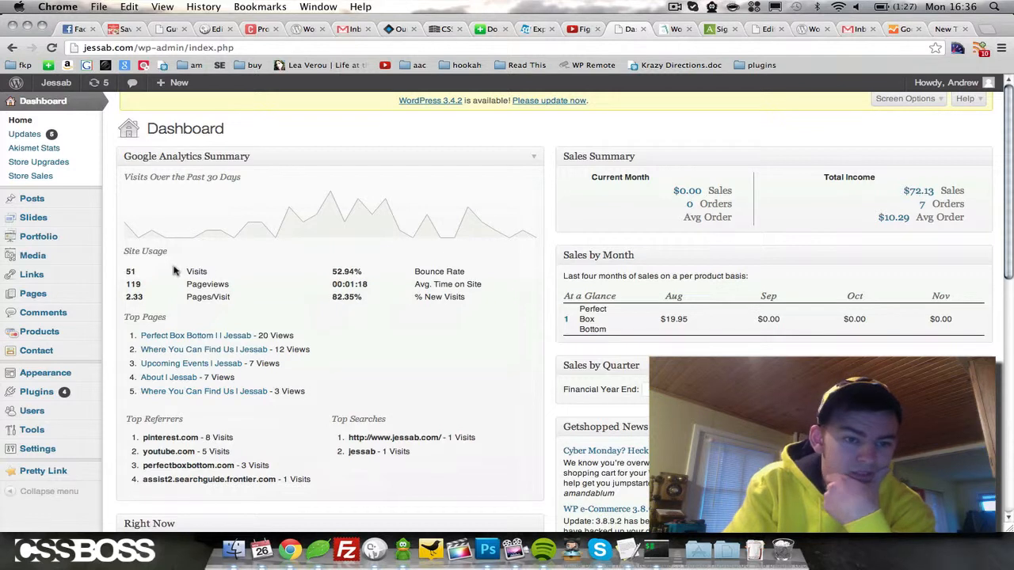
mouse_move(521, 217)
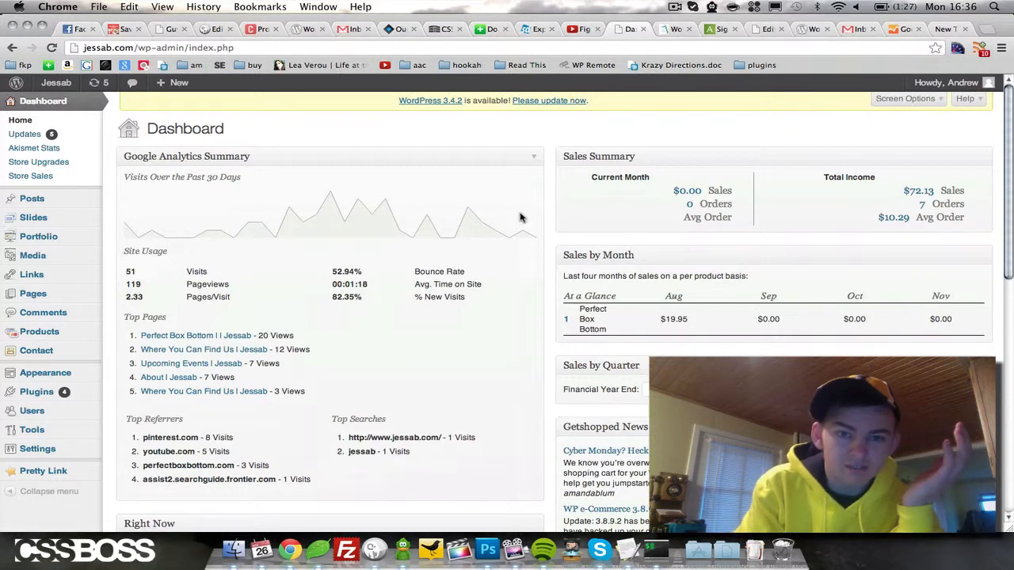